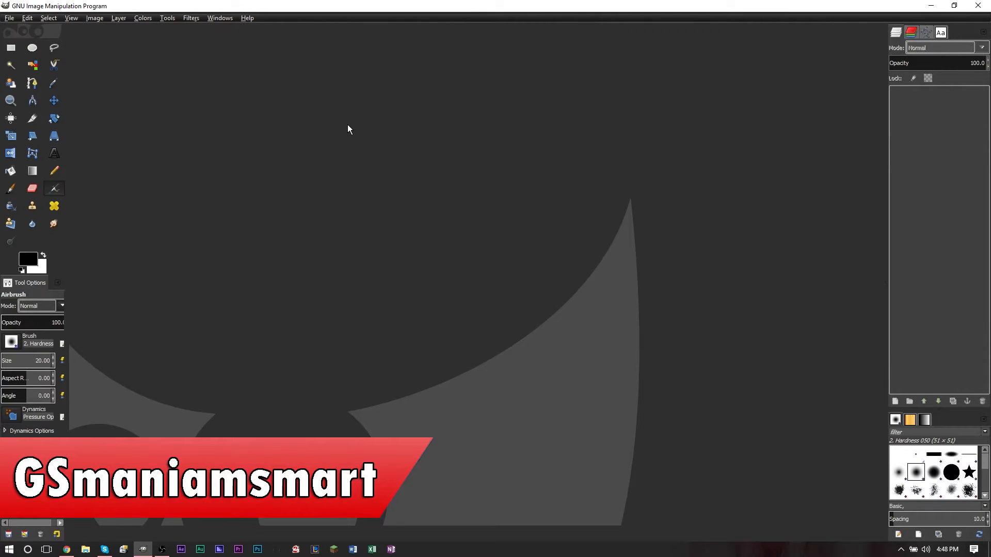
- Select the layerfx.scm script file in the Downloads gimp folder
{"action": "left_click", "coordinate": [32, 431]}
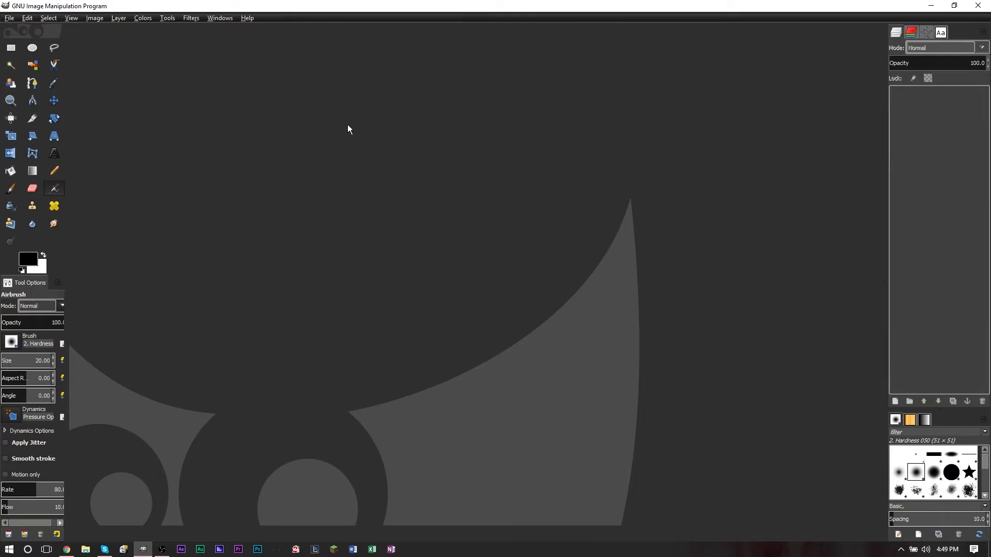
{"action": "mouse_move", "coordinate": [359, 126]}
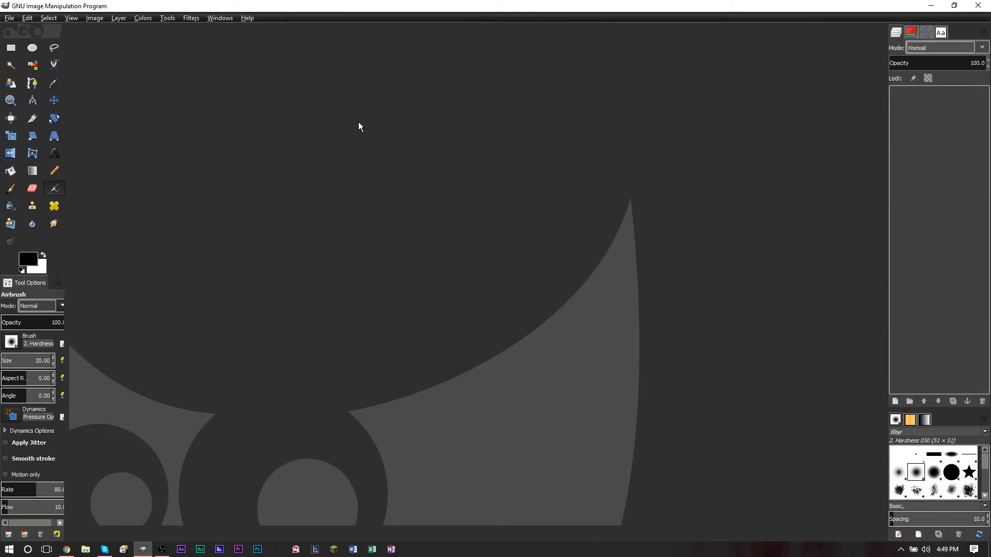
{"action": "mouse_move", "coordinate": [375, 141]}
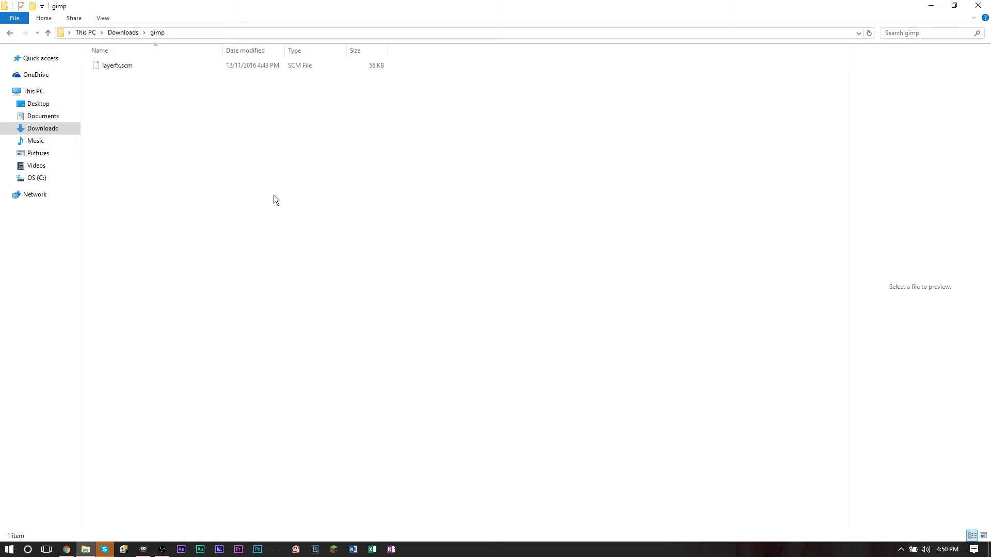
{"action": "mouse_move", "coordinate": [193, 105]}
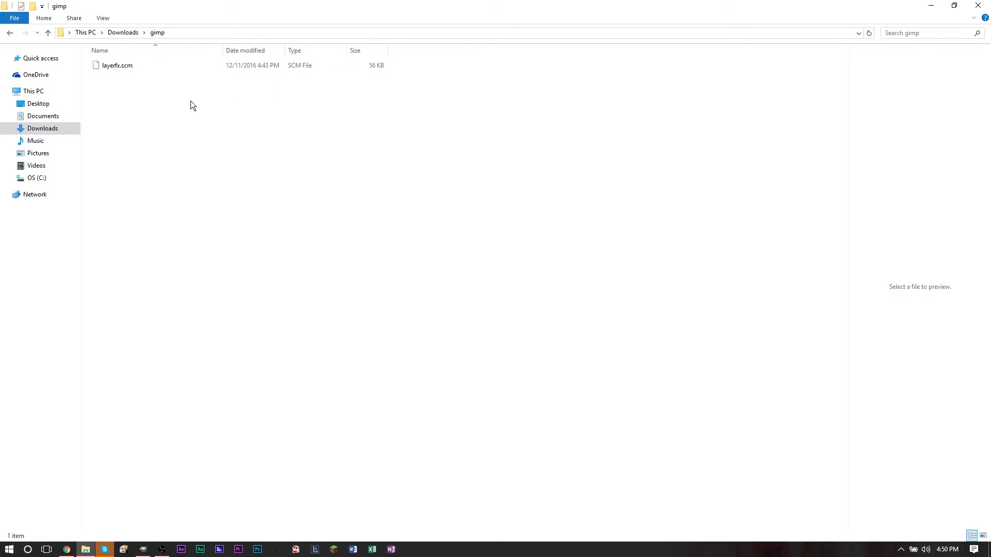
{"action": "left_click", "coordinate": [118, 65]}
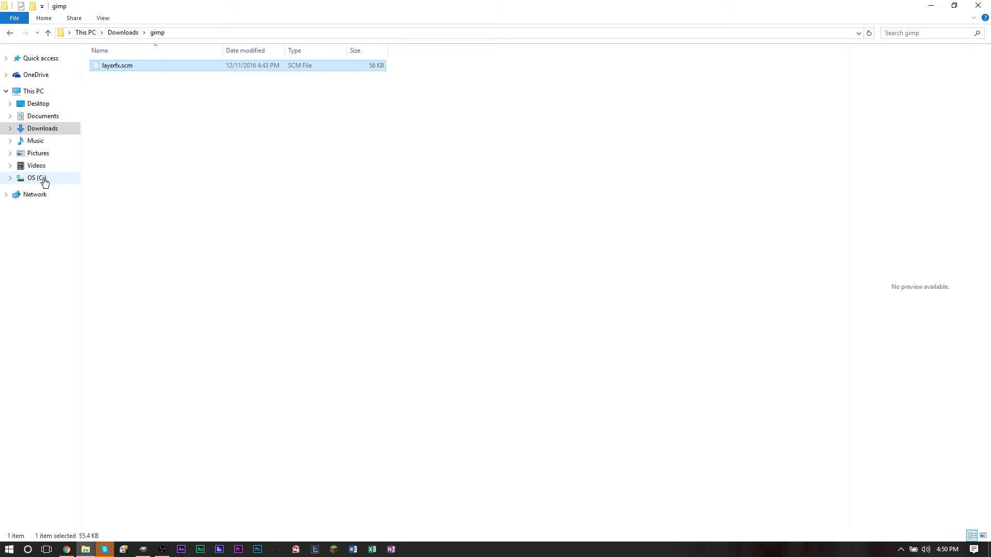
- Navigate to C: > Users > user folder > .gimp-2.8 > scripts
{"action": "left_click", "coordinate": [37, 177]}
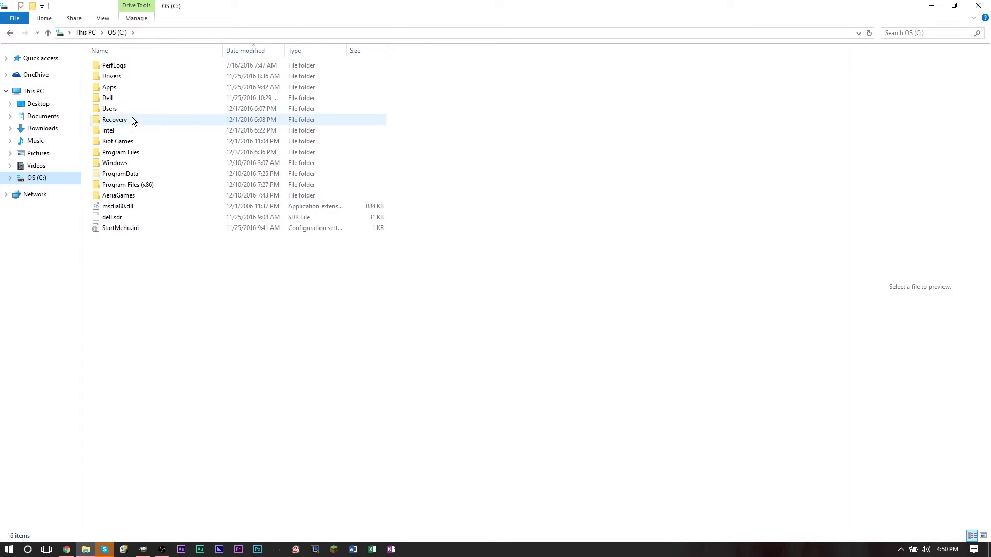
{"action": "double_click", "coordinate": [110, 108]}
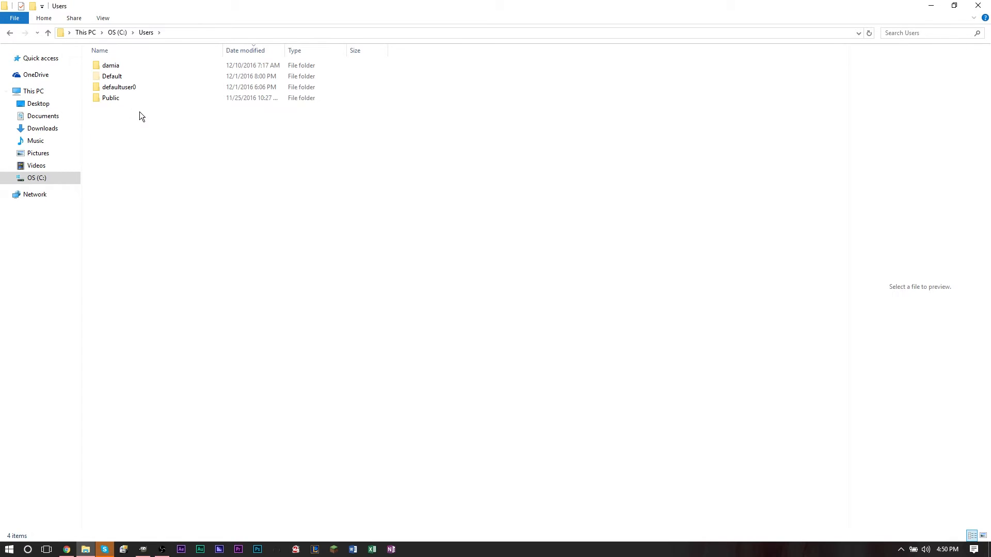
{"action": "double_click", "coordinate": [111, 65]}
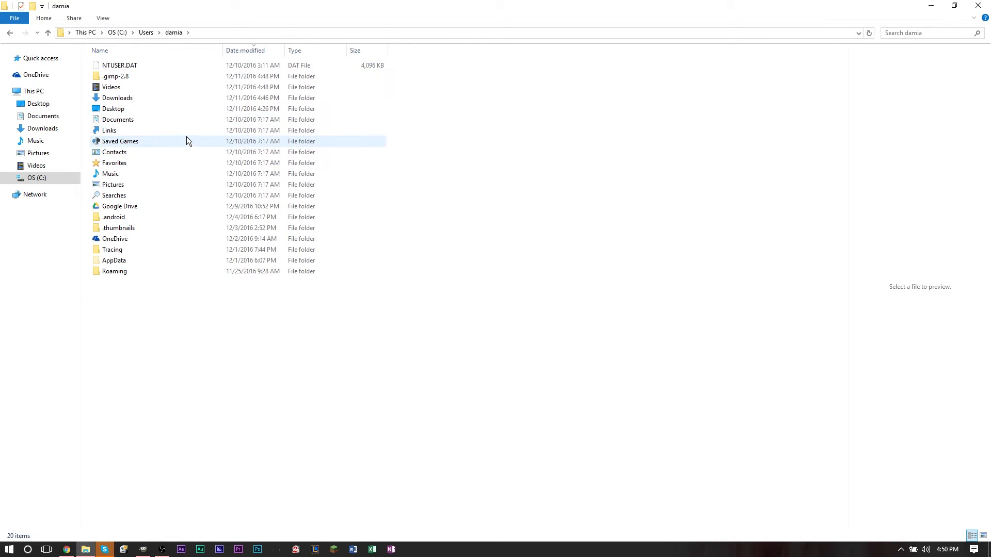
{"action": "mouse_move", "coordinate": [187, 142]}
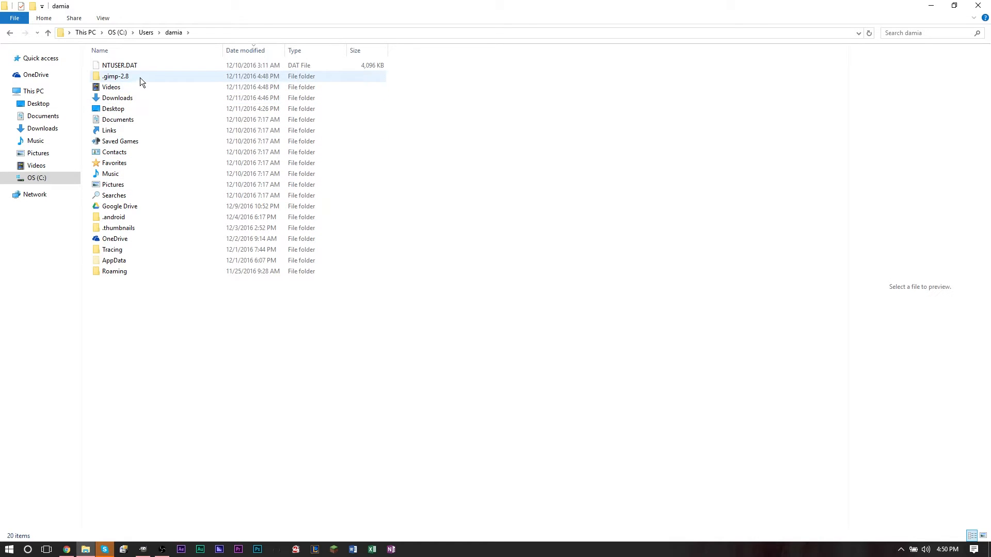
{"action": "double_click", "coordinate": [114, 75]}
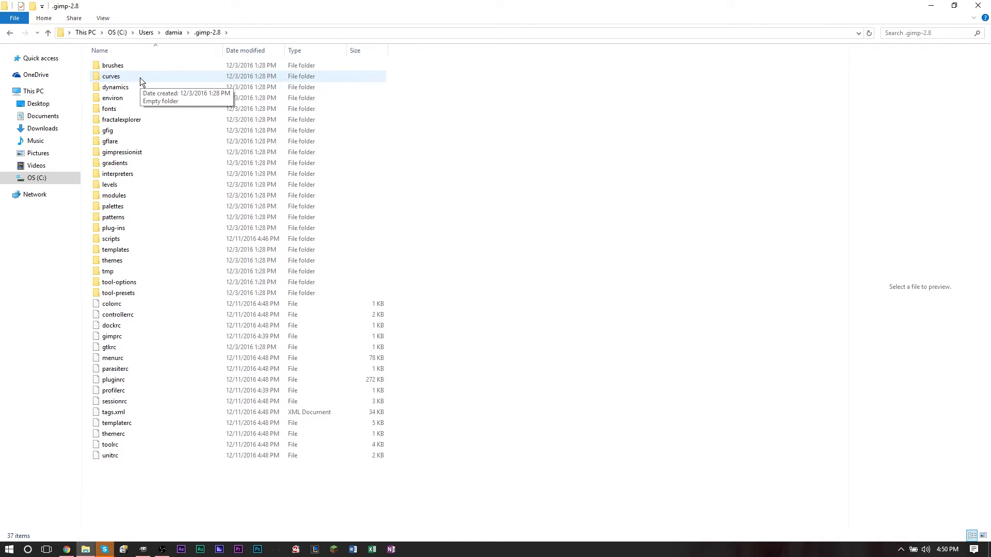
{"action": "double_click", "coordinate": [111, 238]}
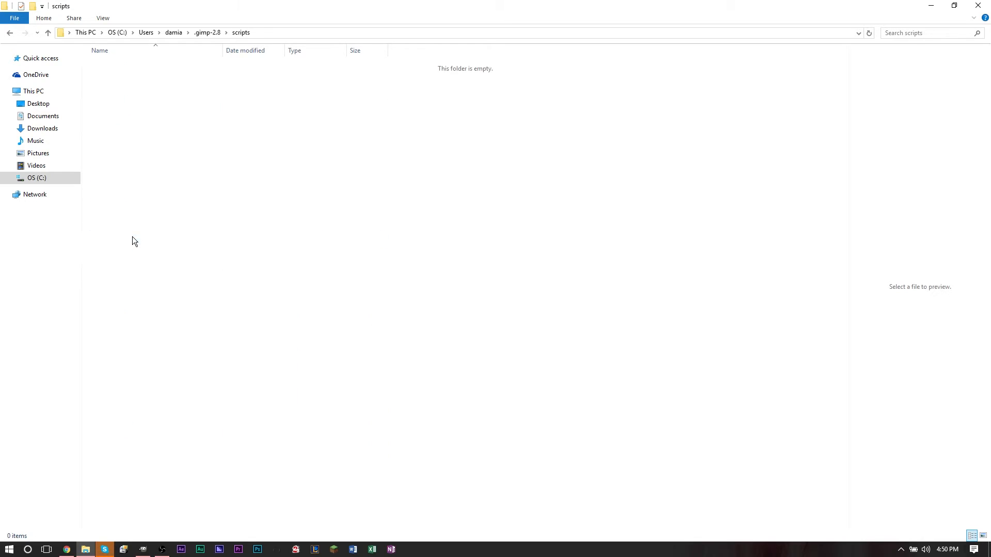
{"action": "mouse_move", "coordinate": [247, 149]}
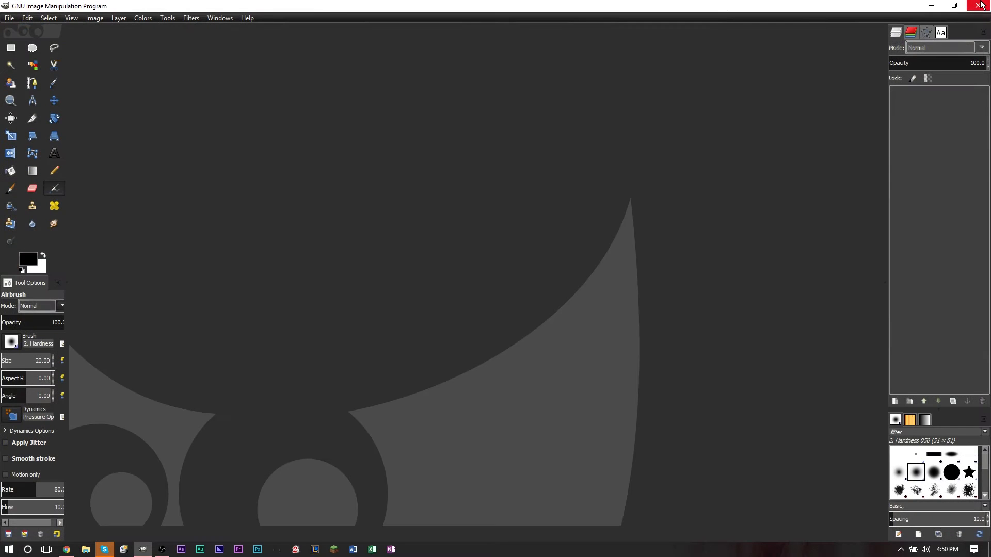
{"action": "mouse_move", "coordinate": [249, 33]}
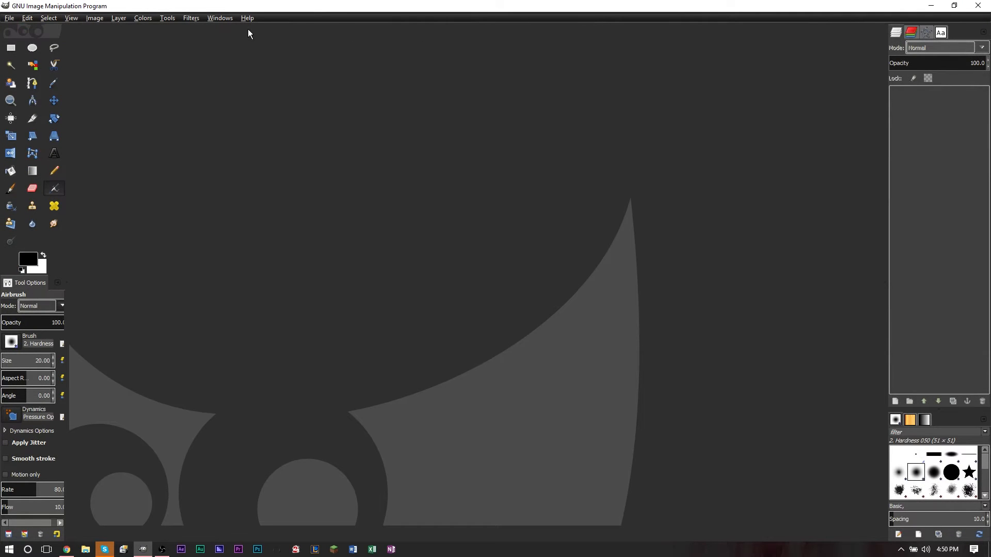
- Refresh Script-Fu scripts from the Filters menu so the Script-Fu menu appears
{"action": "left_click", "coordinate": [191, 18]}
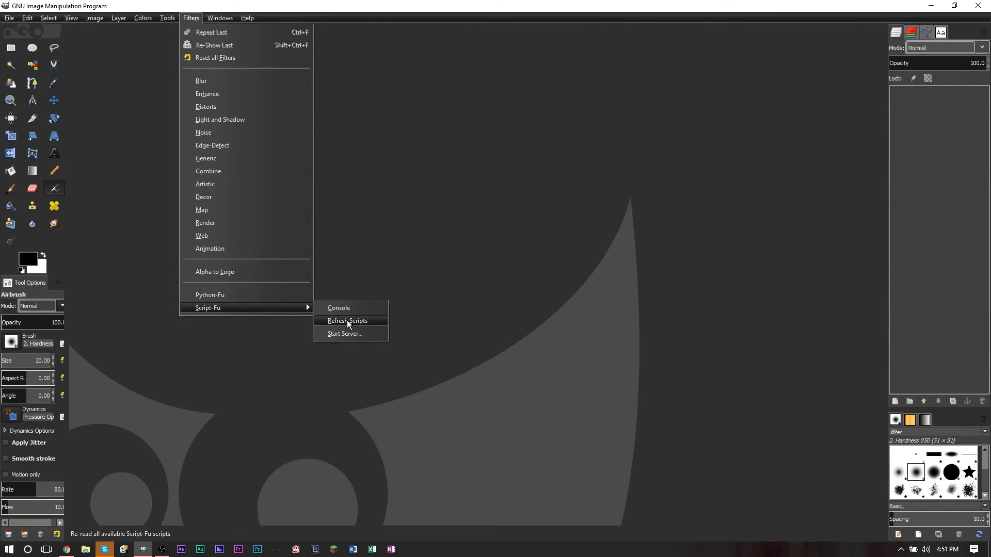
{"action": "left_click", "coordinate": [347, 320]}
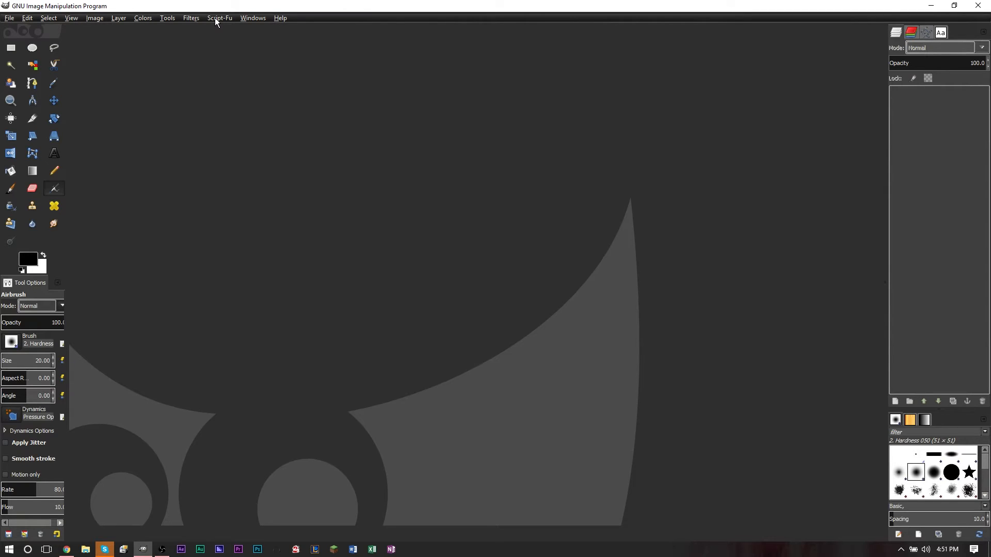
{"action": "mouse_move", "coordinate": [218, 22]}
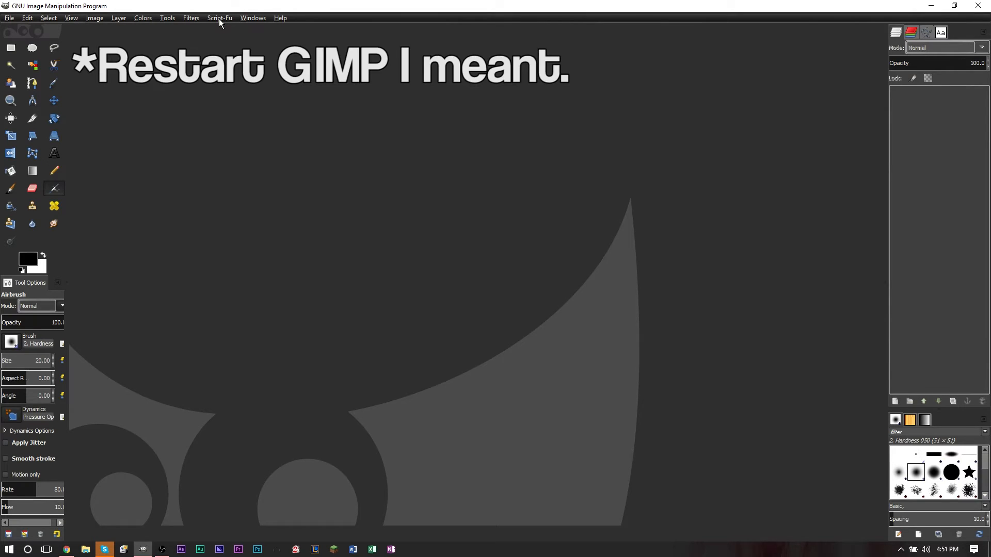
{"action": "mouse_move", "coordinate": [75, 103]}
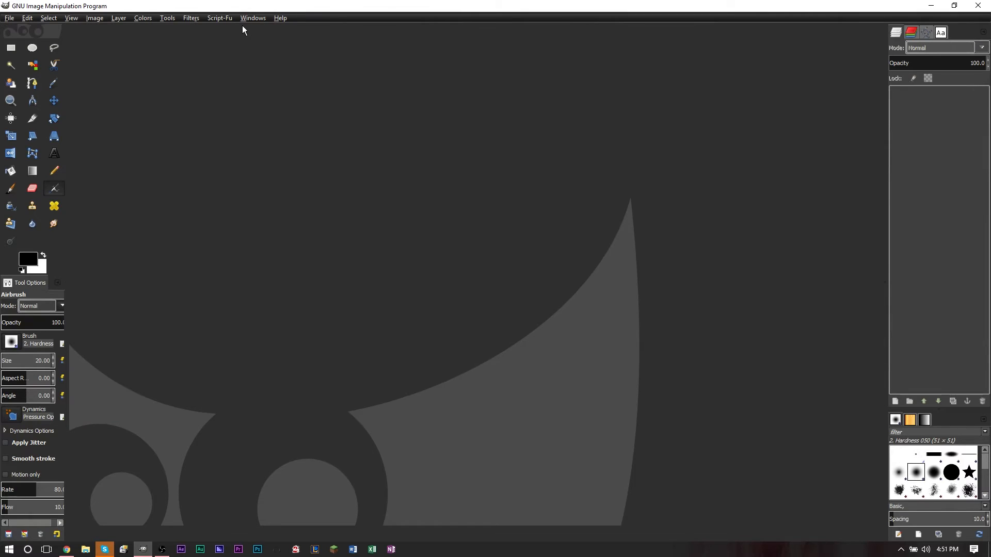
{"action": "left_click", "coordinate": [10, 18]}
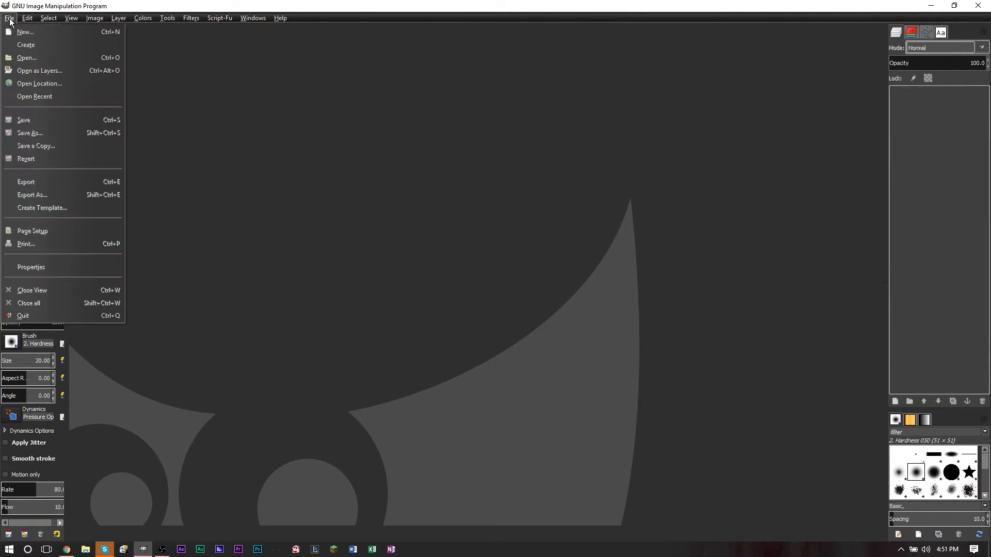
- Create a new 640 by 400 image
{"action": "left_click", "coordinate": [24, 32]}
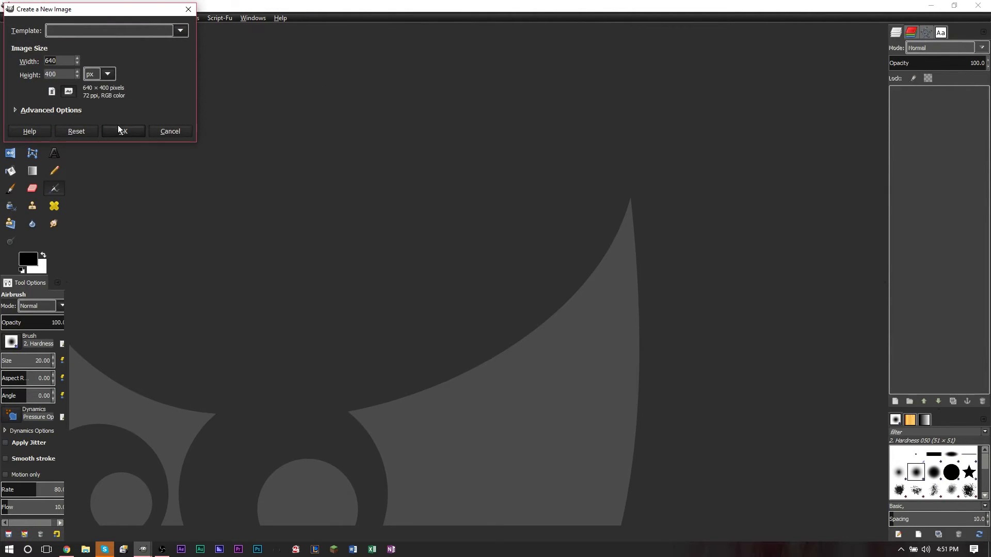
{"action": "left_click", "coordinate": [123, 131]}
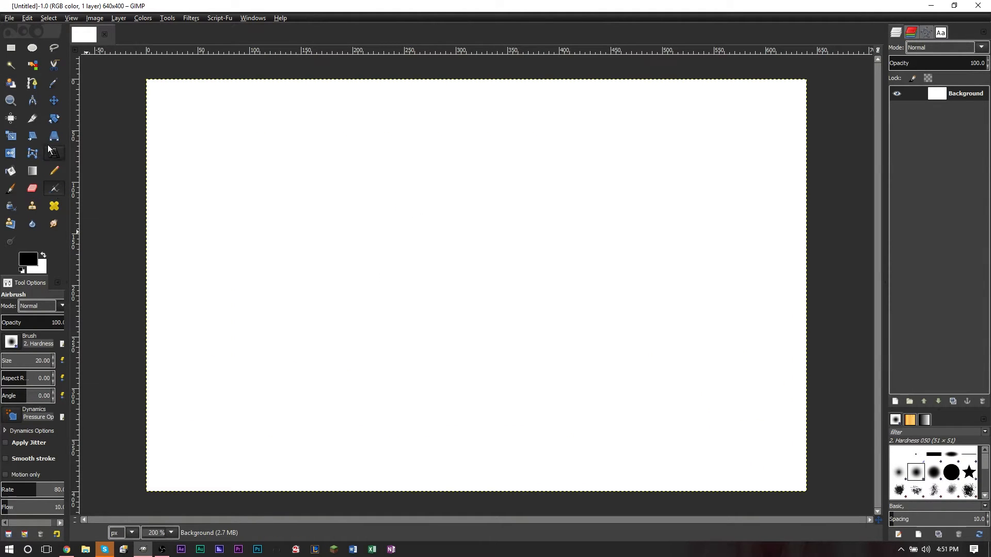
- Add the text YOUTUBE, choose a different font, and make its layer active
{"action": "left_click", "coordinate": [53, 153]}
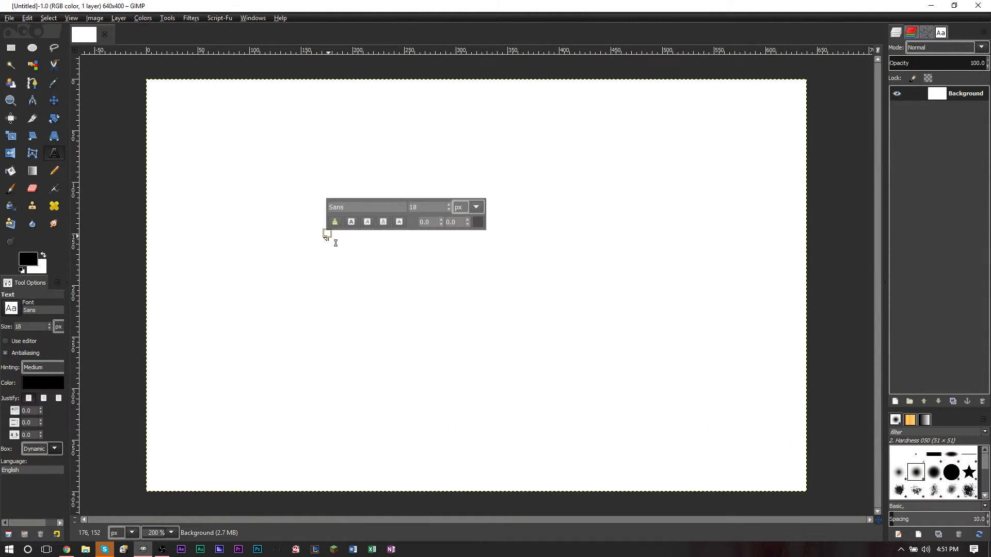
{"action": "type", "text": "YOUTUBE"}
{"action": "left_click", "coordinate": [428, 207]}
{"action": "type", "text": "150"}
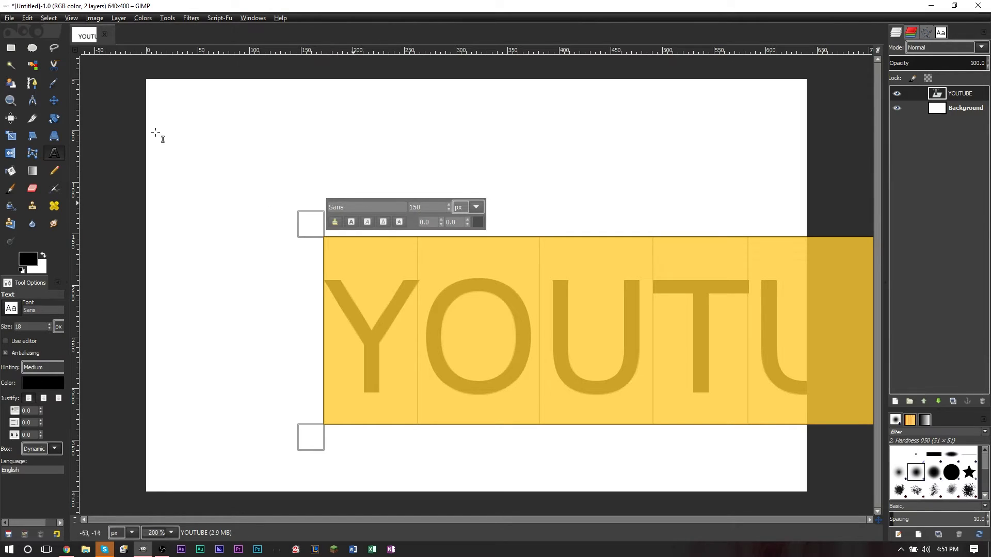
{"action": "left_click", "coordinate": [928, 168]}
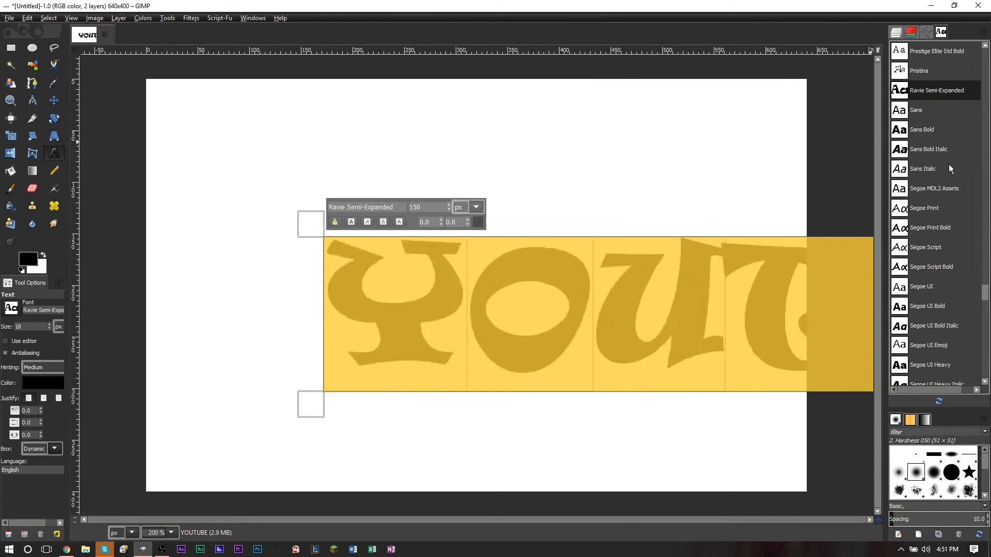
{"action": "left_click", "coordinate": [921, 130]}
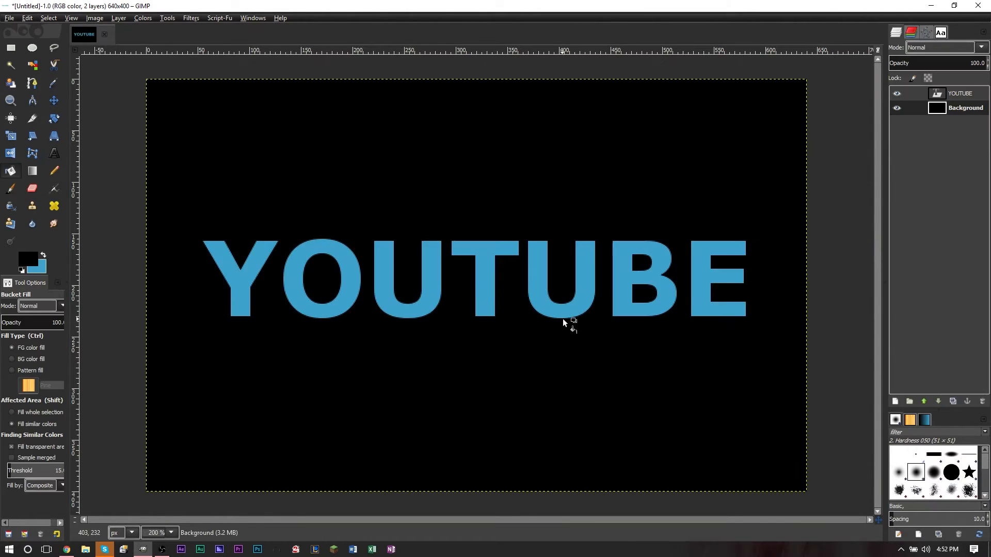
{"action": "left_click", "coordinate": [959, 93]}
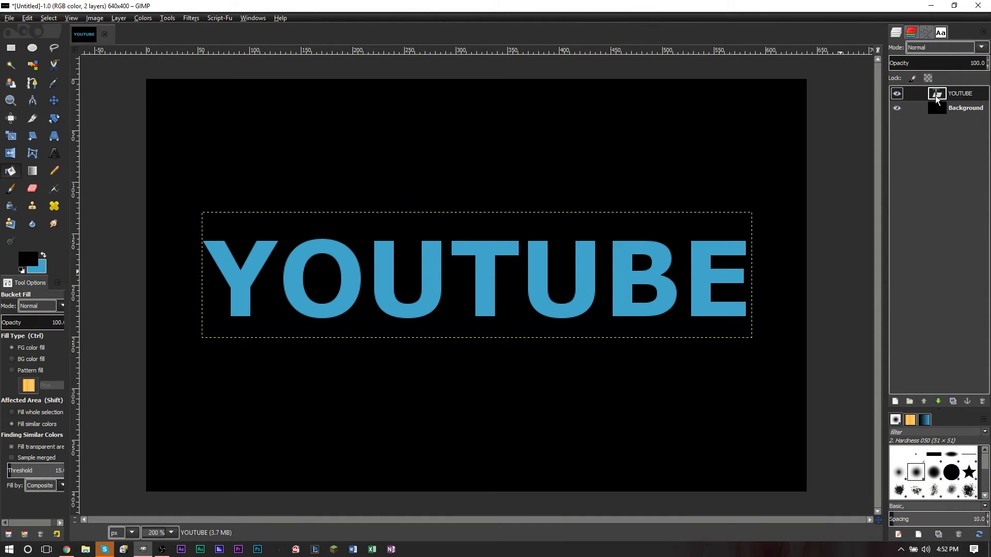
{"action": "mouse_move", "coordinate": [941, 100]}
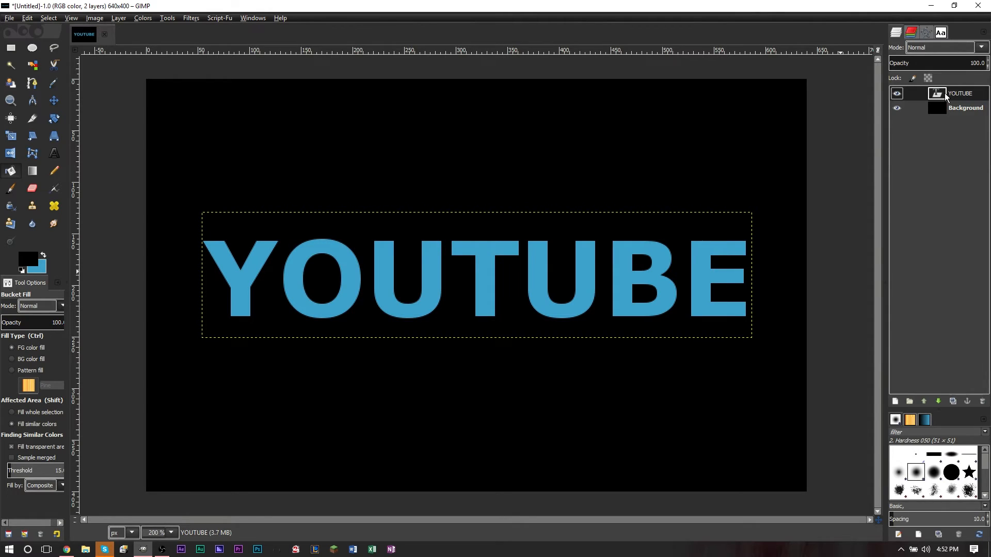
- Select the letter shapes via Alpha to Selection and show the Layer Effects list
{"action": "right_click", "coordinate": [959, 94]}
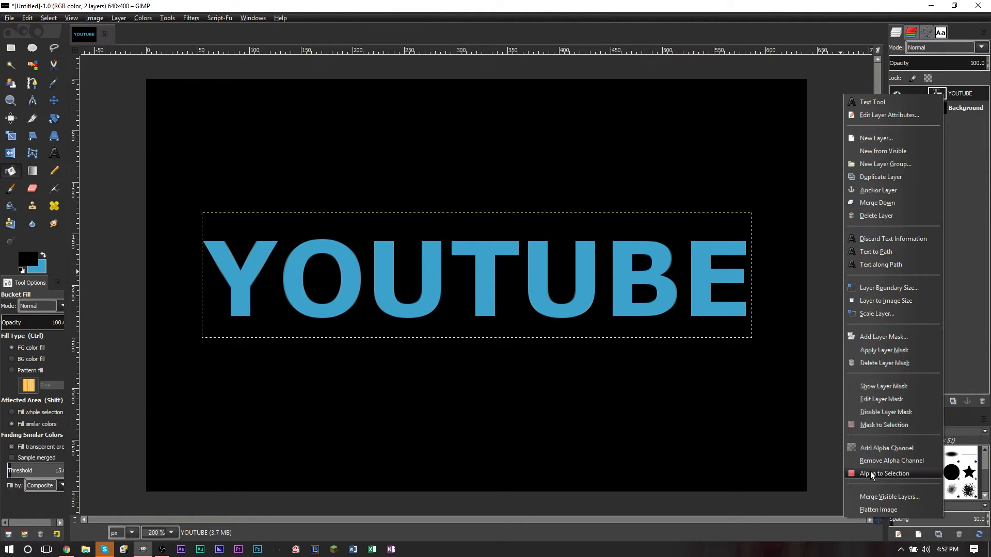
{"action": "left_click", "coordinate": [884, 473]}
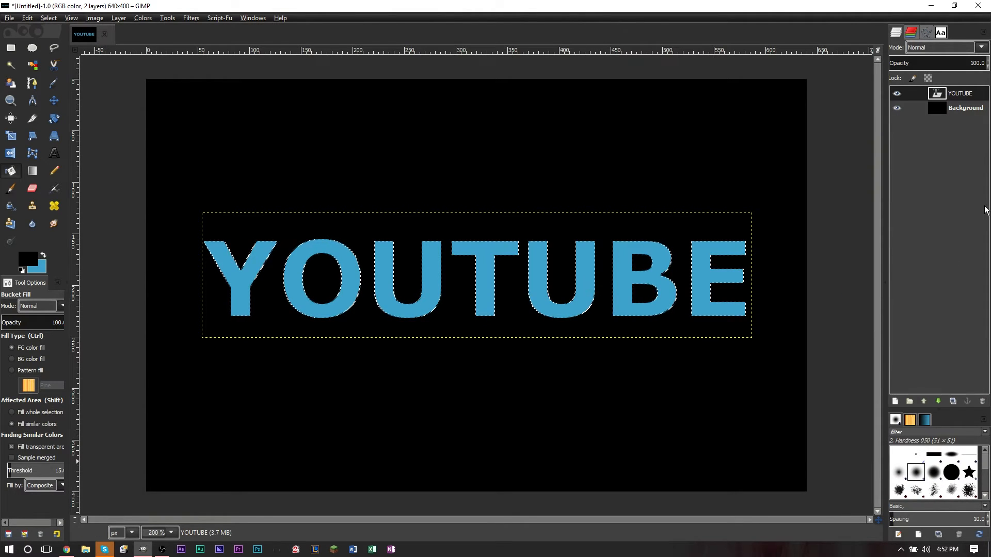
{"action": "left_click", "coordinate": [218, 17]}
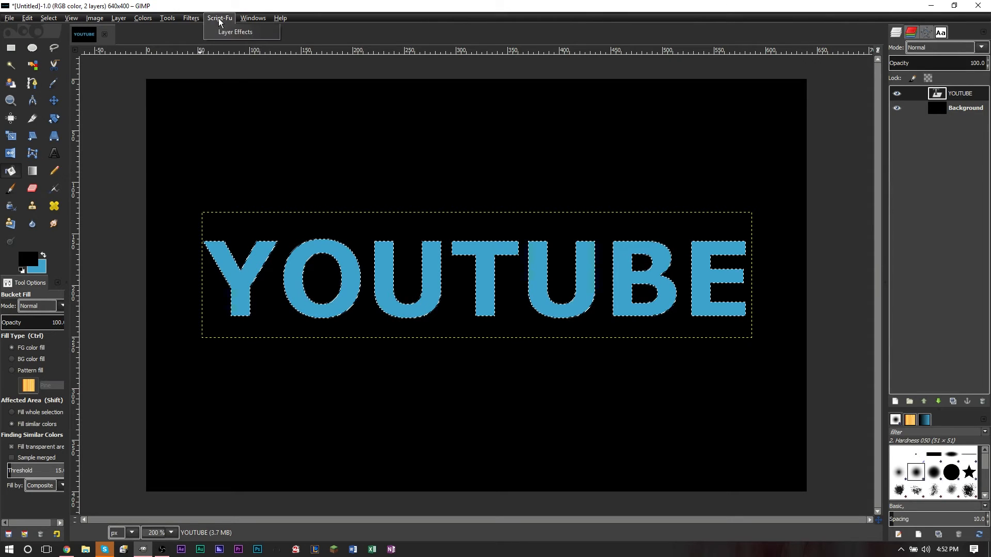
{"action": "left_click", "coordinate": [235, 32]}
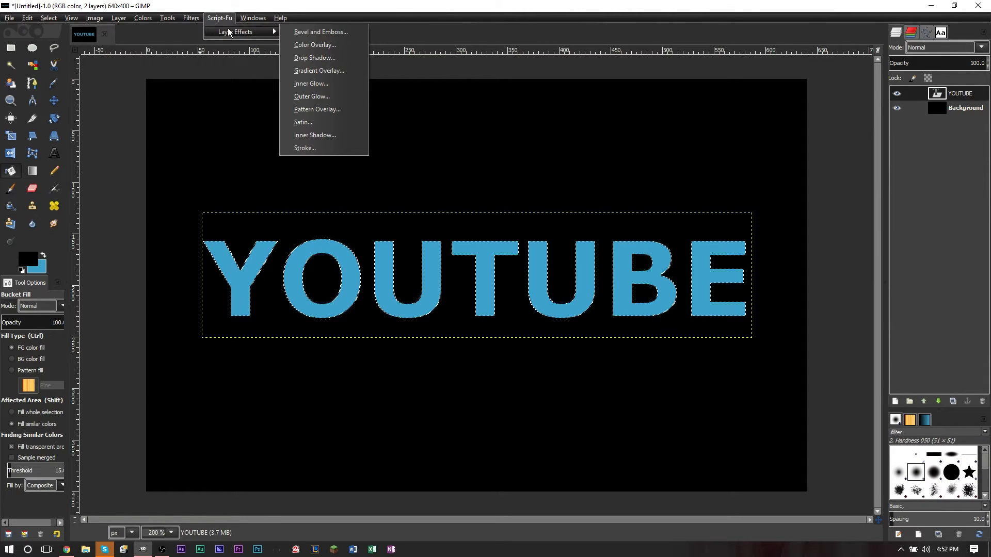
{"action": "mouse_move", "coordinate": [314, 135]}
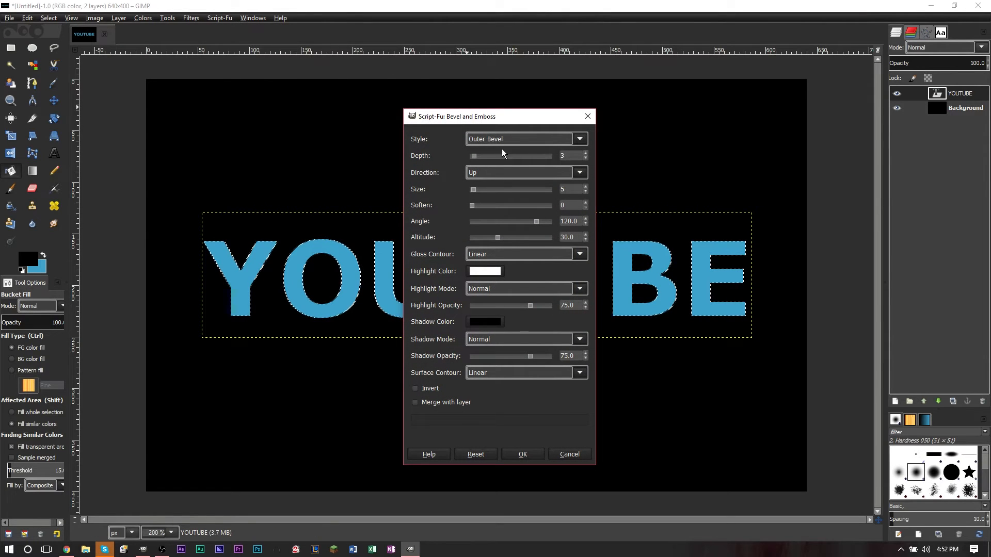
{"action": "mouse_move", "coordinate": [508, 176]}
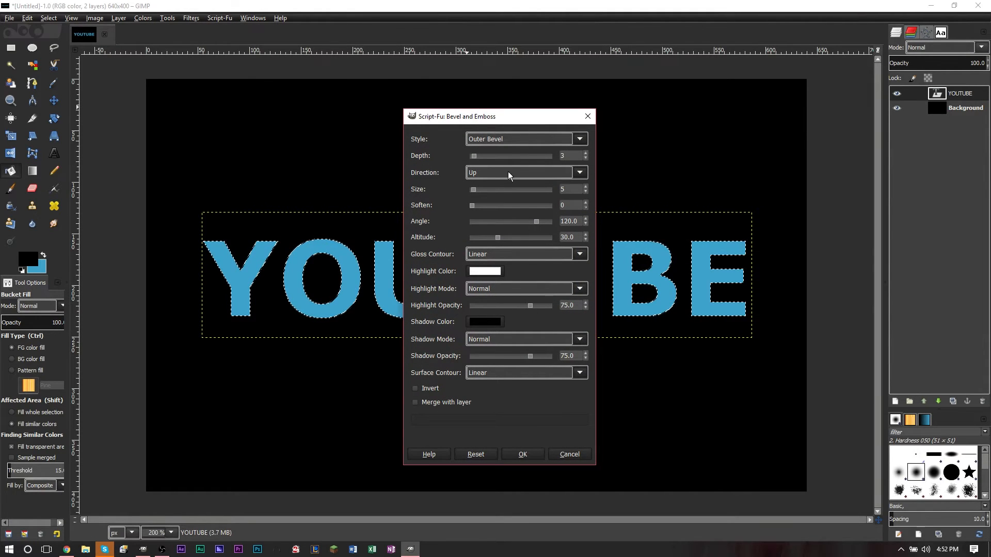
- Apply a Bevel and Emboss with Inner Bevel style, then make the Background layer active
{"action": "left_click_drag", "start_coordinate": [455, 116], "coordinate": [827, 81]}
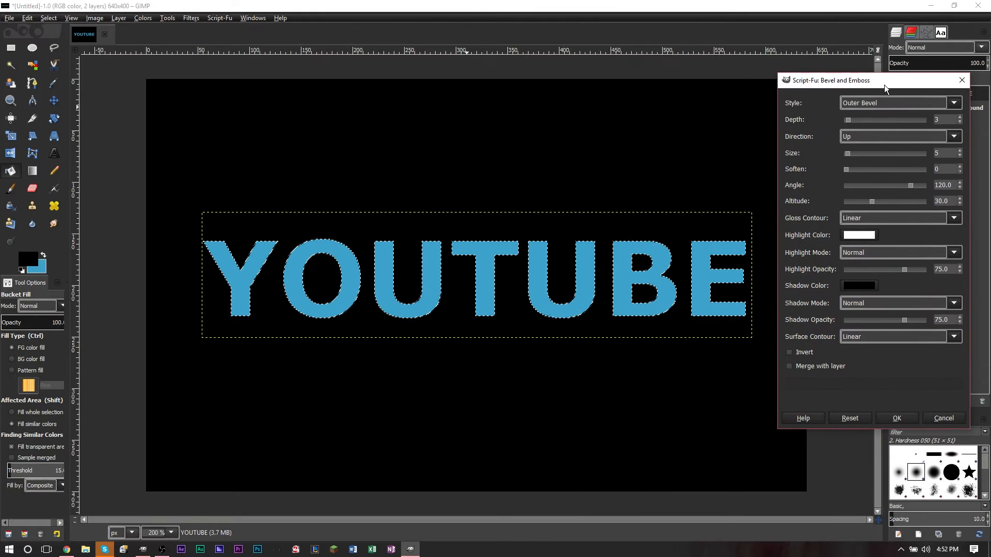
{"action": "mouse_move", "coordinate": [835, 229]}
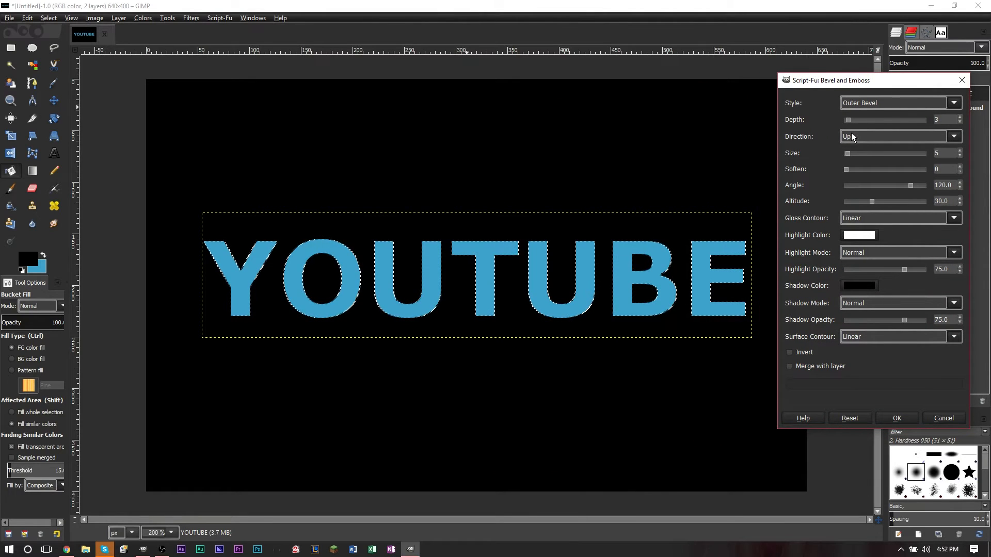
{"action": "left_click", "coordinate": [953, 103]}
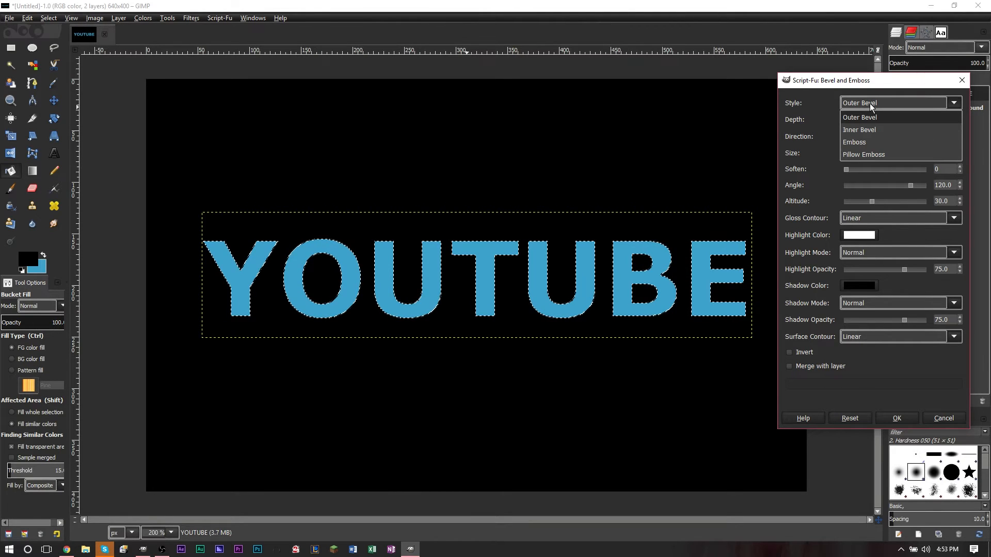
{"action": "mouse_move", "coordinate": [710, 325]}
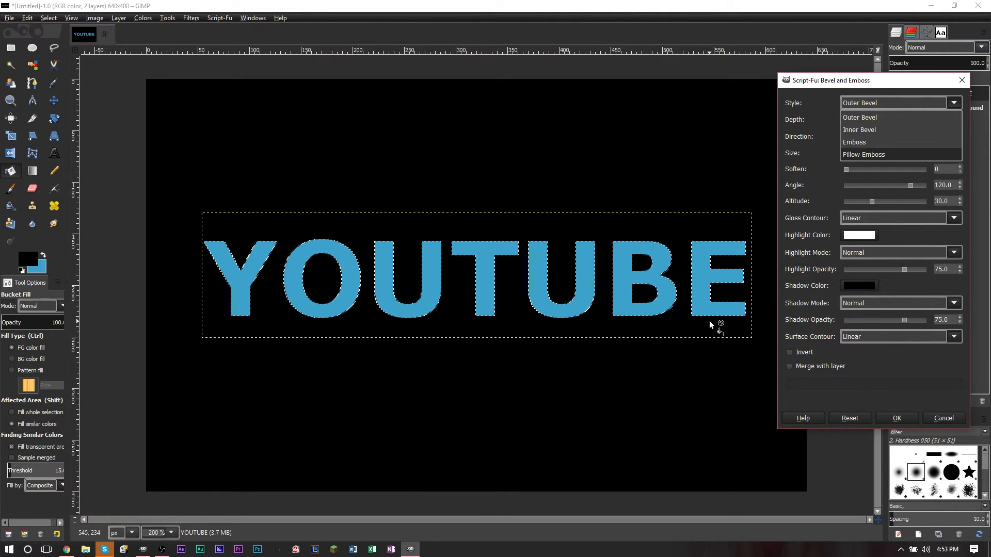
{"action": "left_click", "coordinate": [858, 130]}
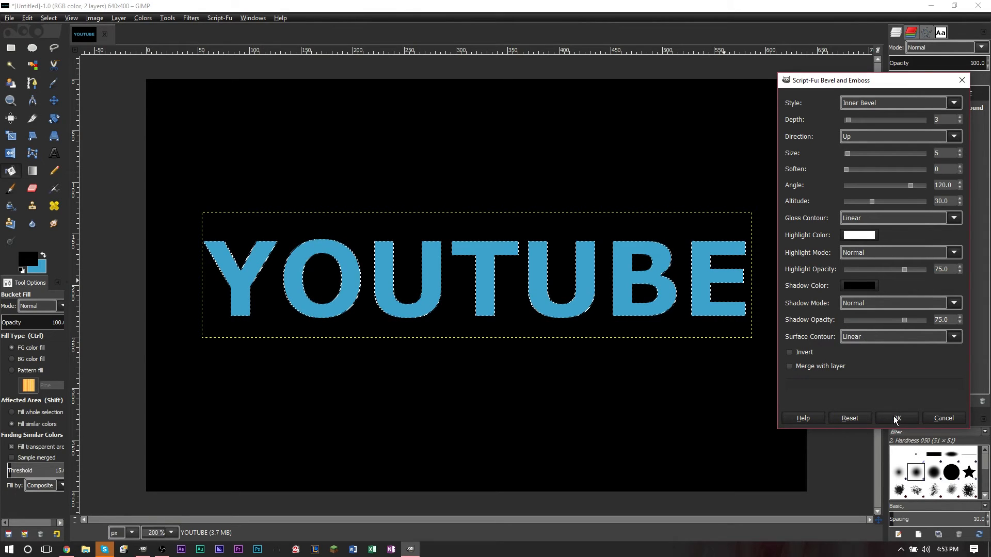
{"action": "left_click", "coordinate": [896, 418]}
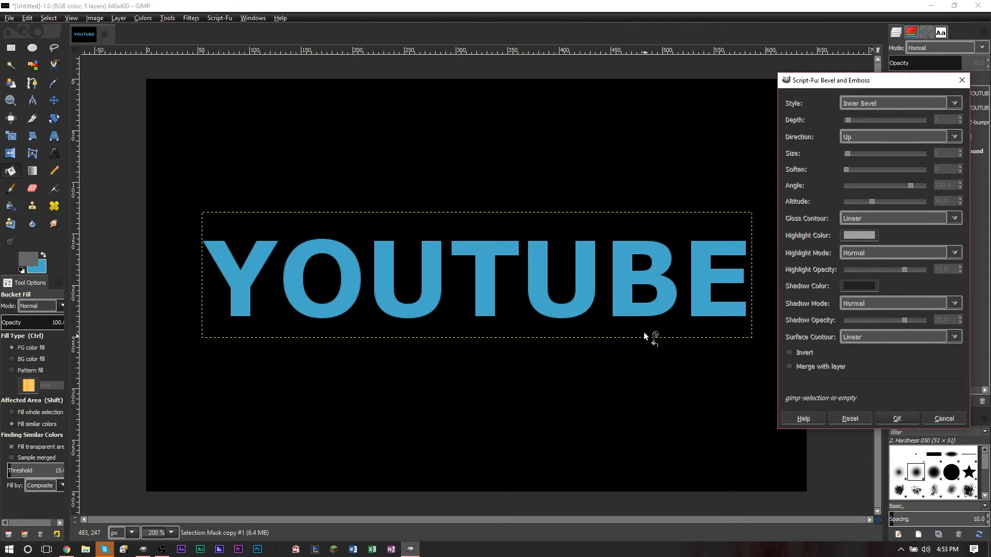
{"action": "left_click", "coordinate": [894, 421]}
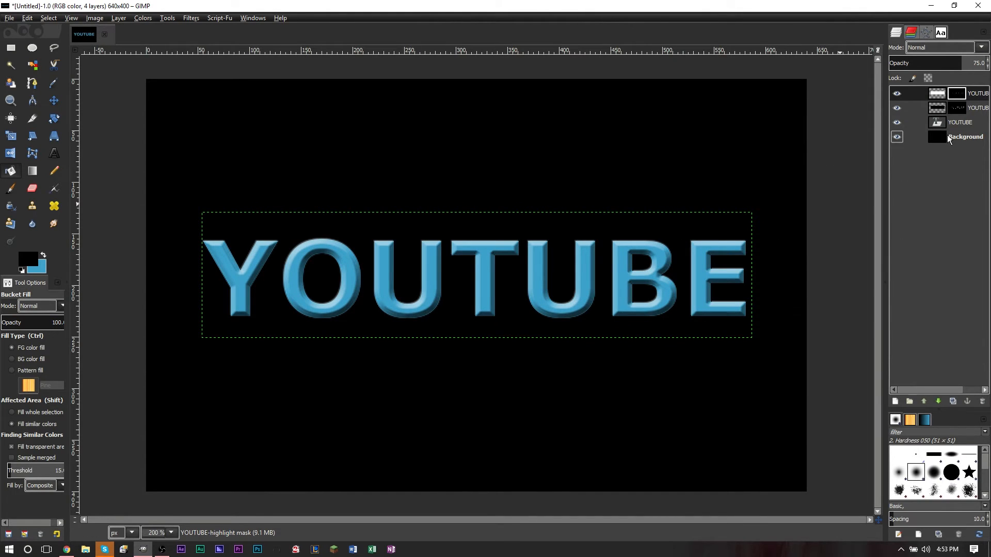
{"action": "left_click", "coordinate": [965, 136]}
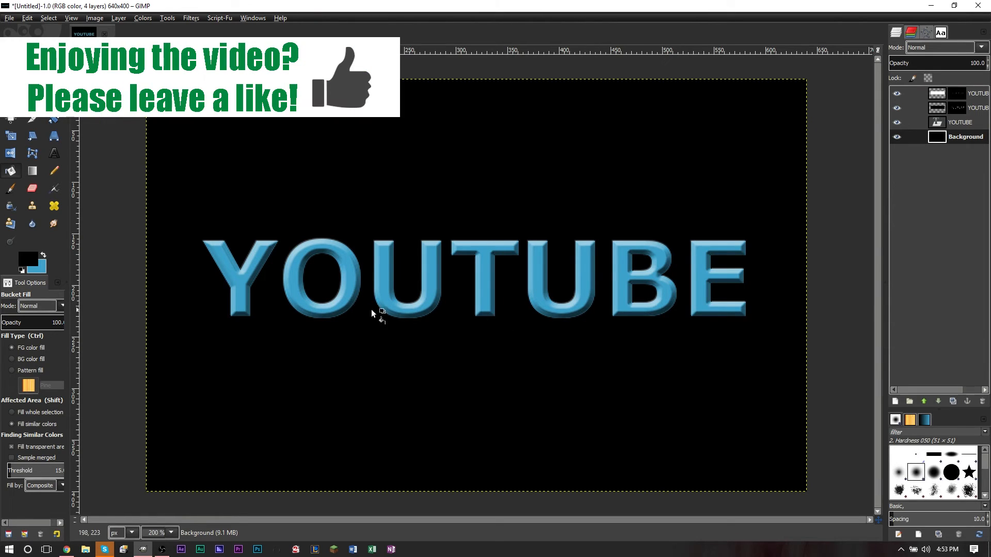
{"action": "mouse_move", "coordinate": [640, 275]}
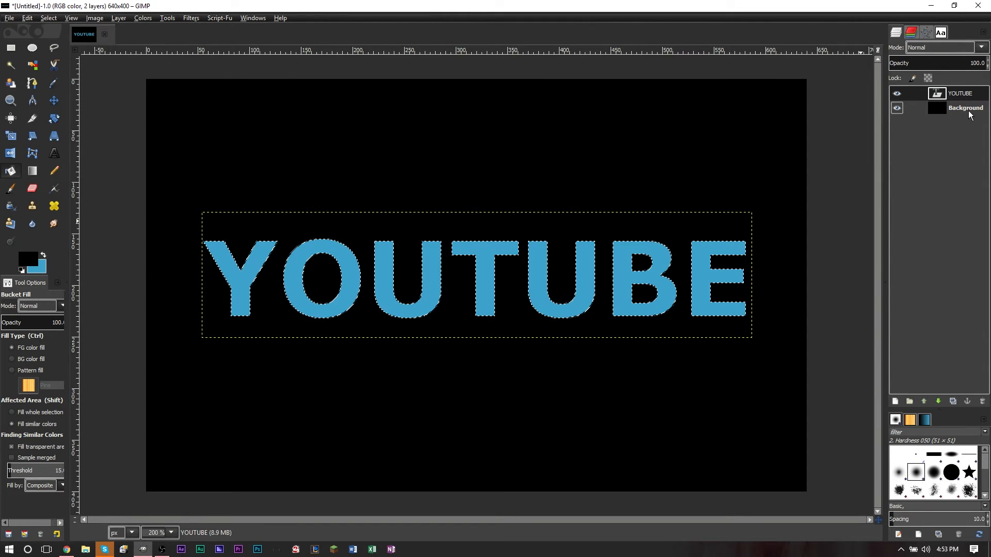
{"action": "mouse_move", "coordinate": [230, 37]}
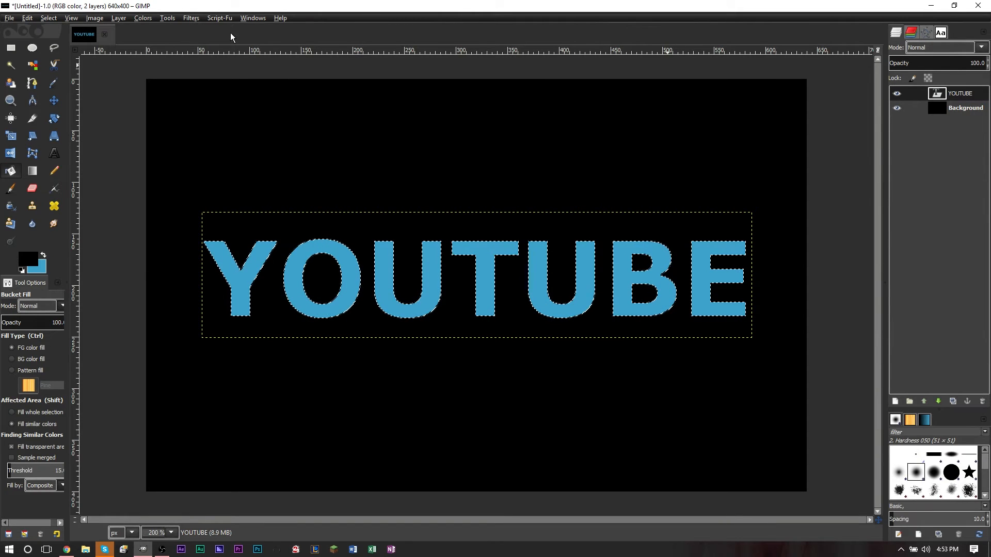
{"action": "left_click", "coordinate": [218, 18]}
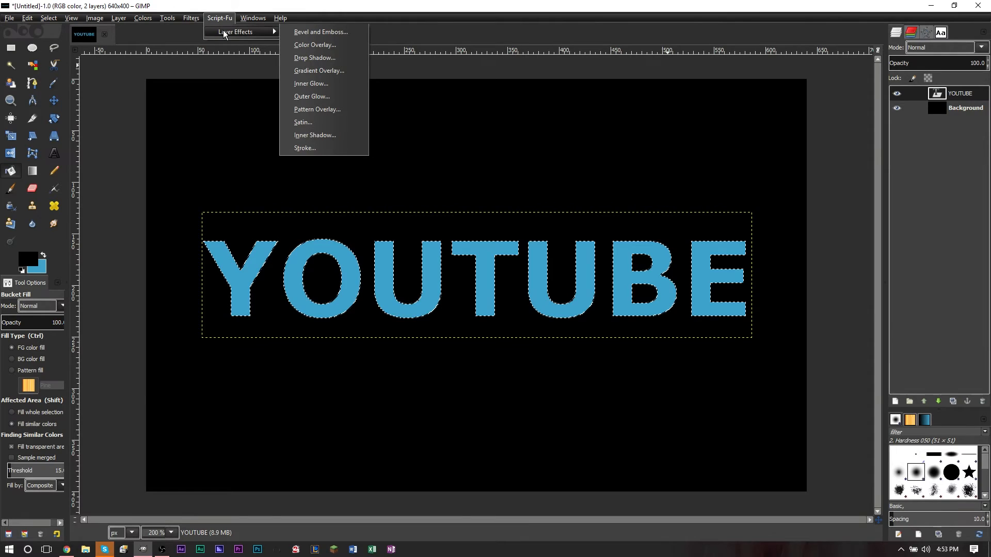
{"action": "mouse_move", "coordinate": [313, 58]}
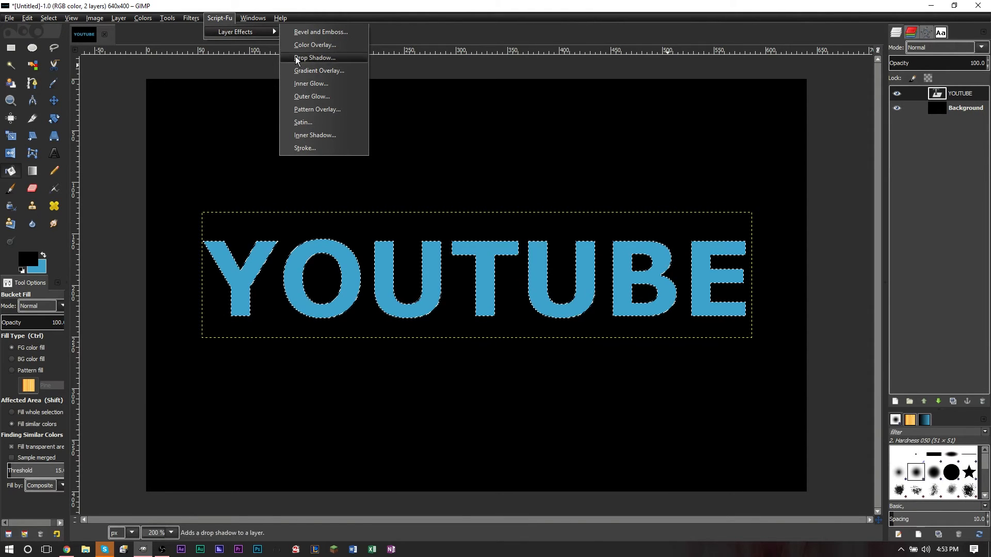
{"action": "left_click", "coordinate": [311, 96]}
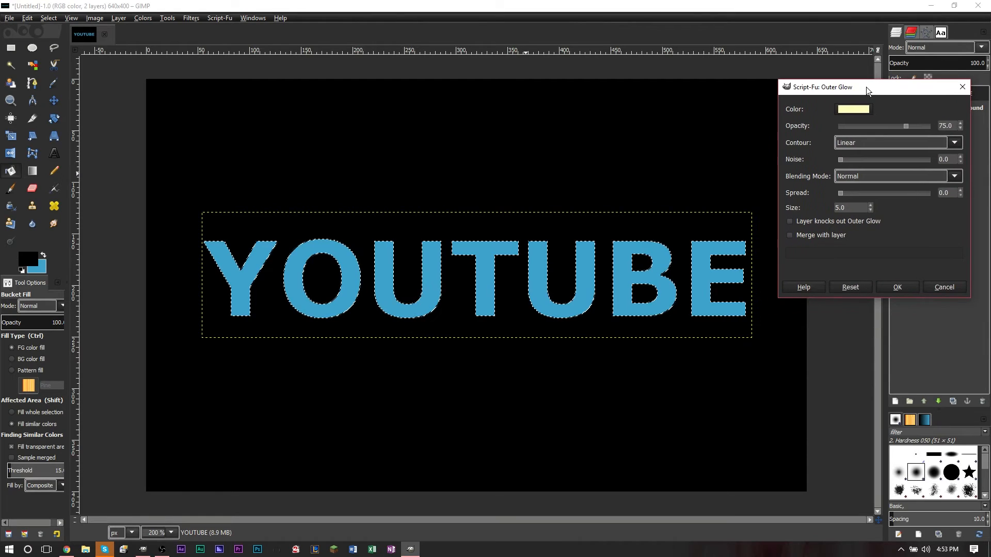
{"action": "left_click", "coordinate": [852, 108]}
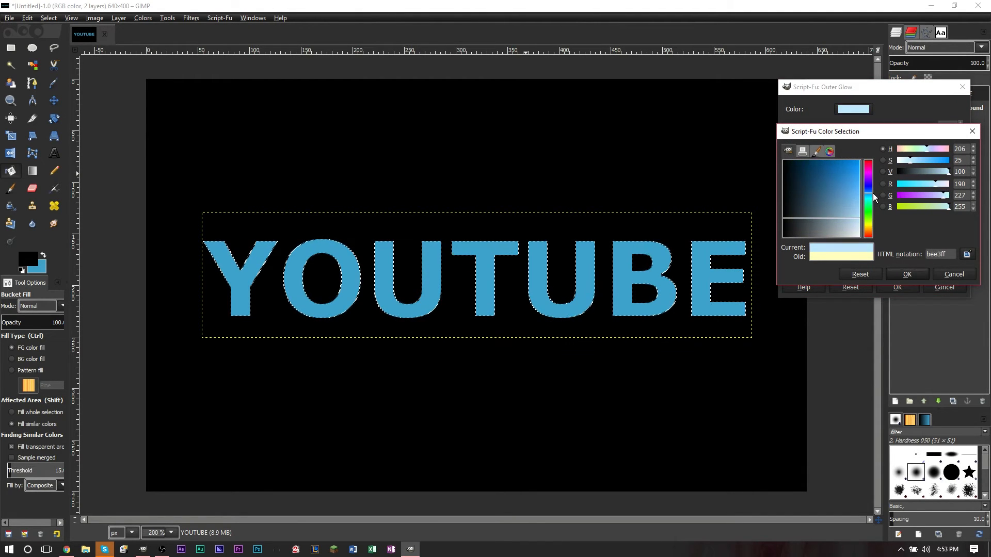
{"action": "left_click", "coordinate": [821, 196]}
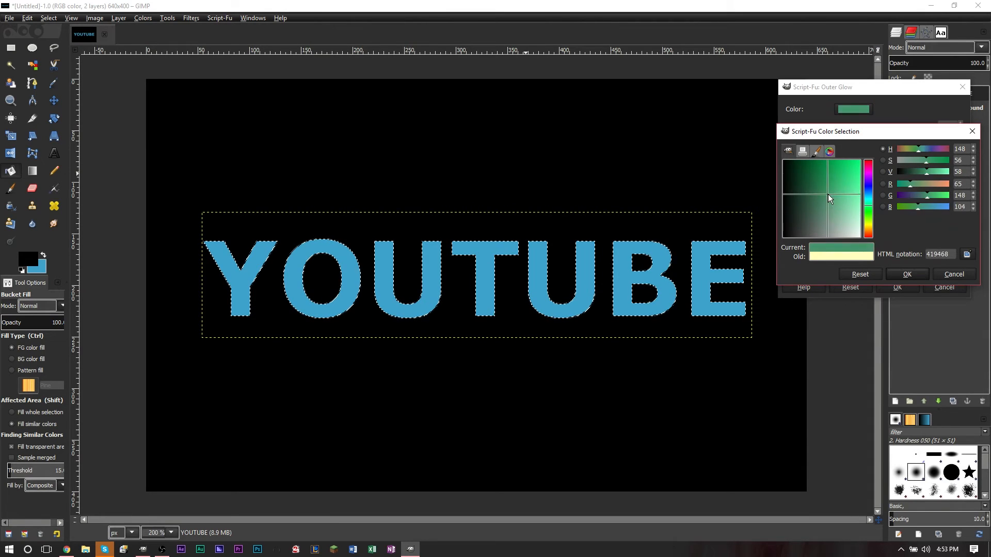
{"action": "left_click", "coordinate": [857, 157]}
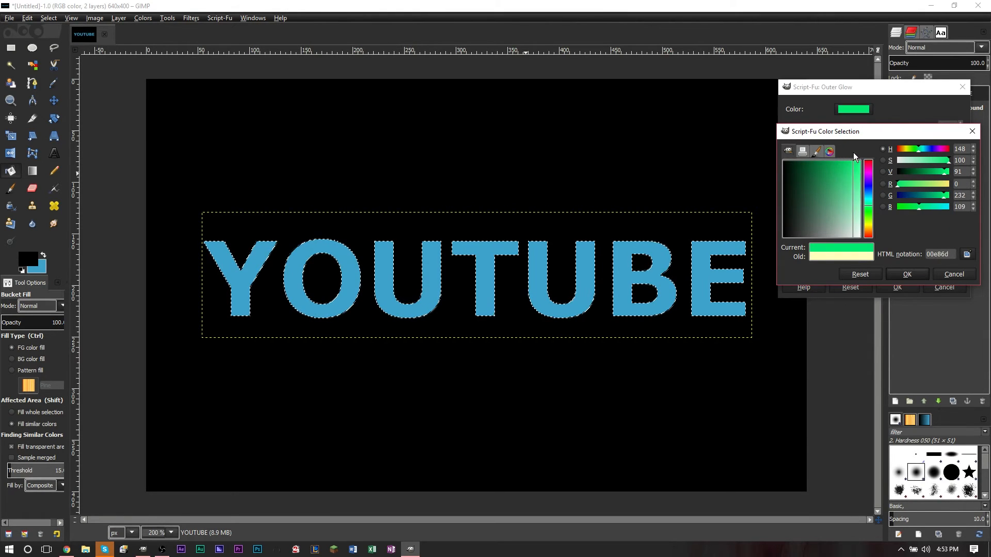
{"action": "left_click", "coordinate": [847, 216]}
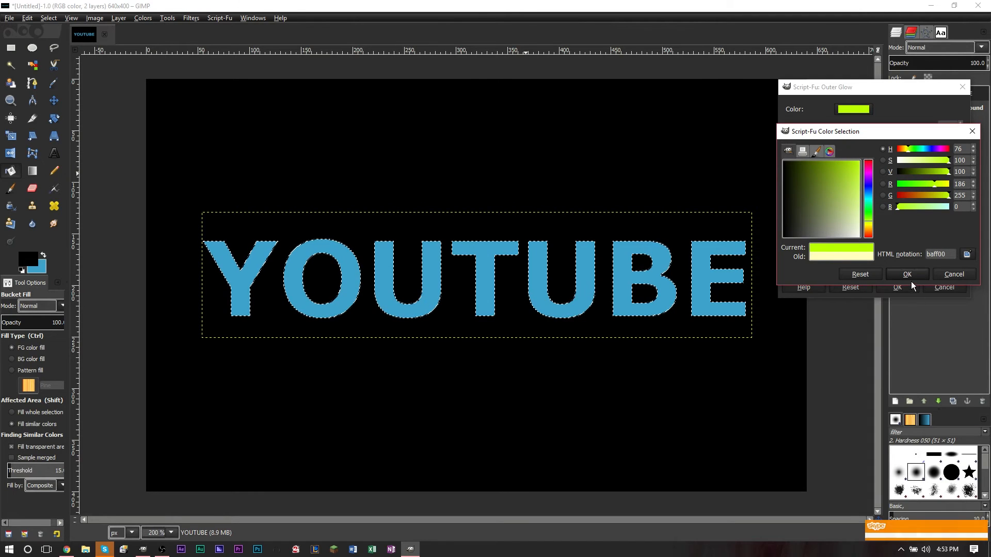
{"action": "left_click", "coordinate": [905, 273]}
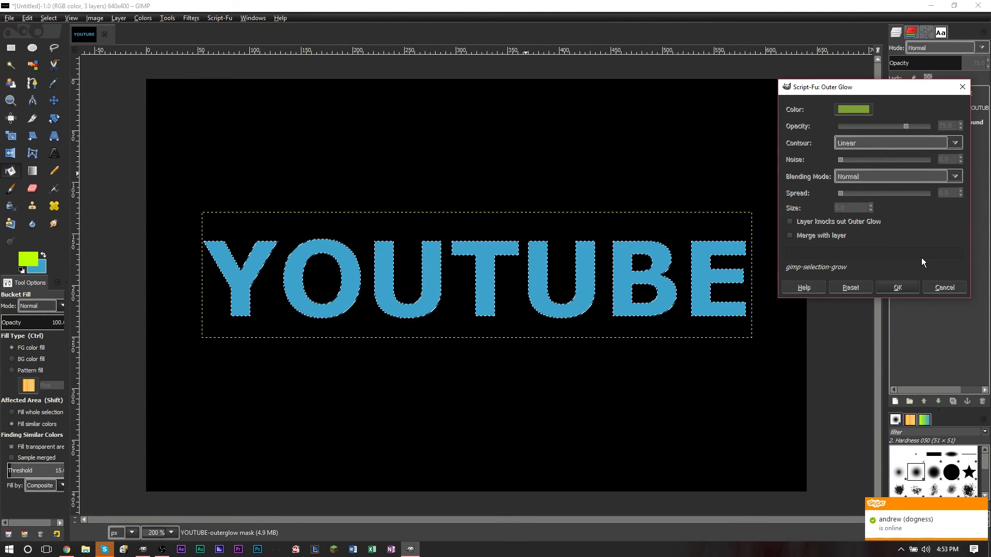
{"action": "left_click", "coordinate": [896, 288]}
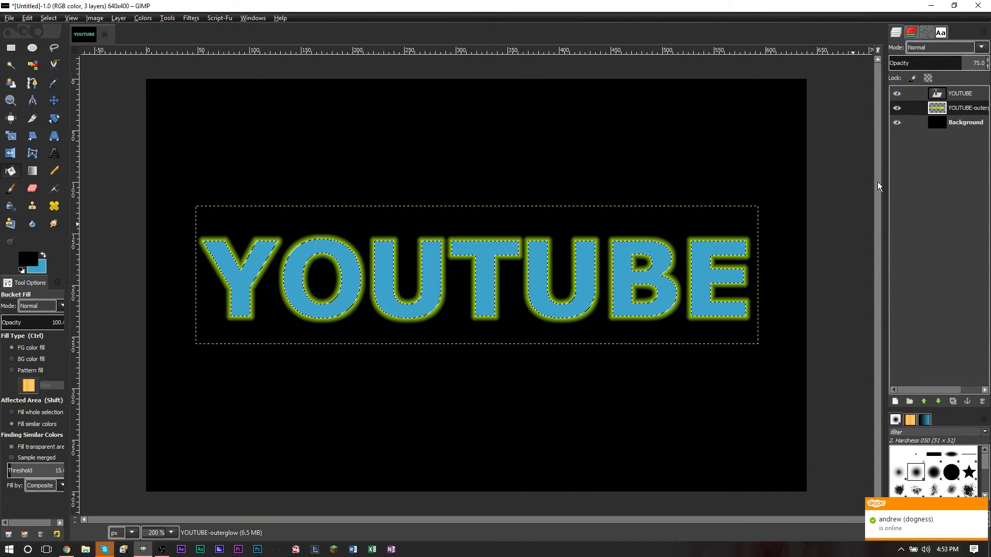
{"action": "left_click", "coordinate": [981, 401]}
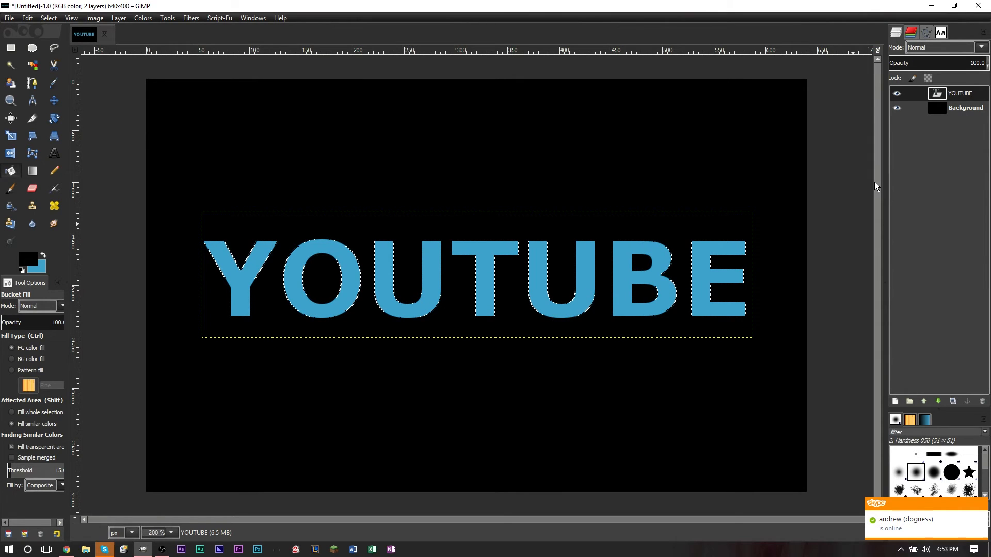
{"action": "left_click", "coordinate": [219, 18]}
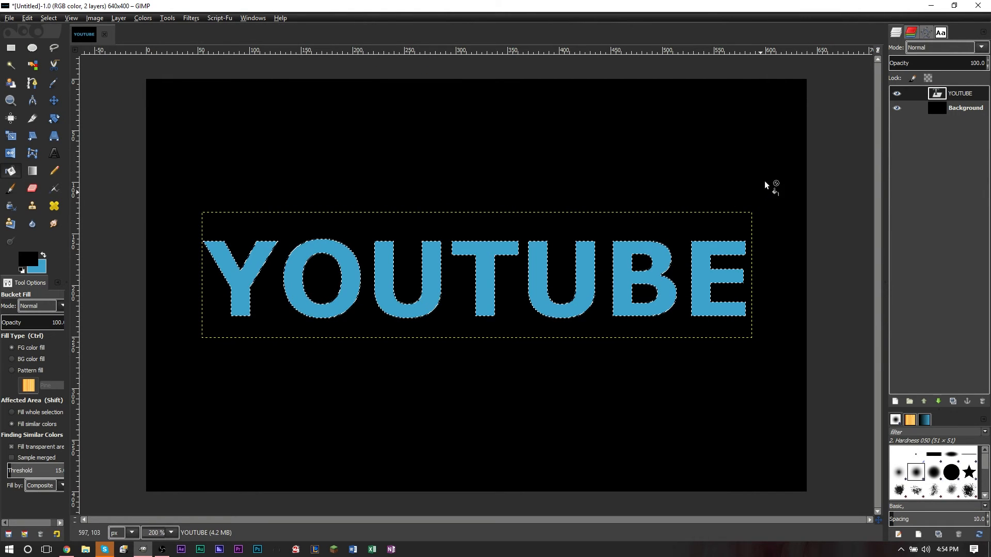
{"action": "mouse_move", "coordinate": [466, 103]}
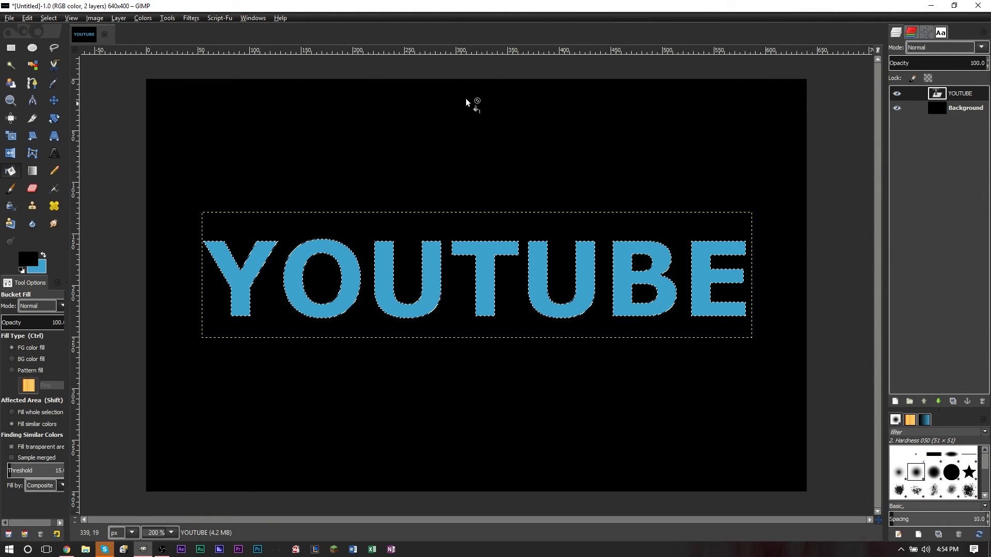
{"action": "left_click", "coordinate": [218, 17]}
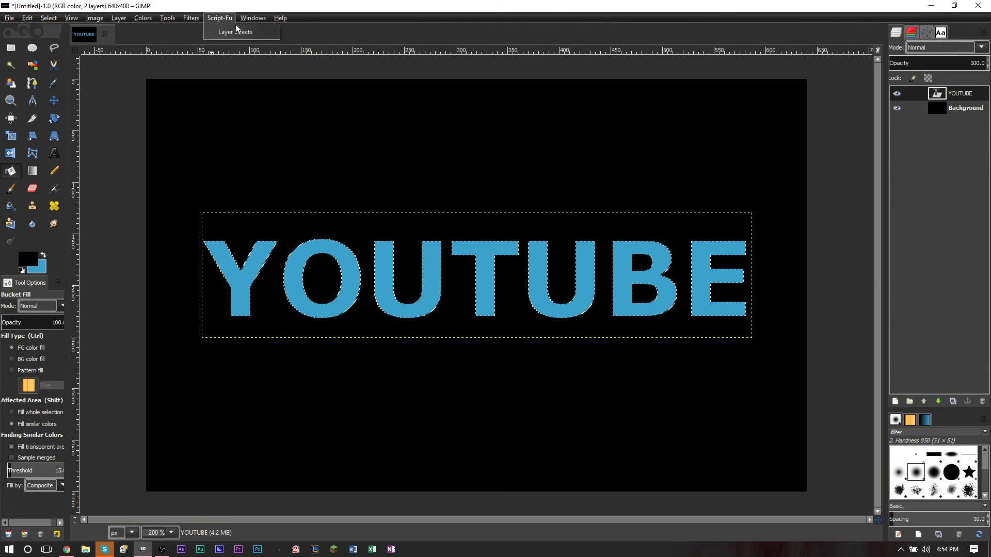
{"action": "left_click", "coordinate": [235, 32]}
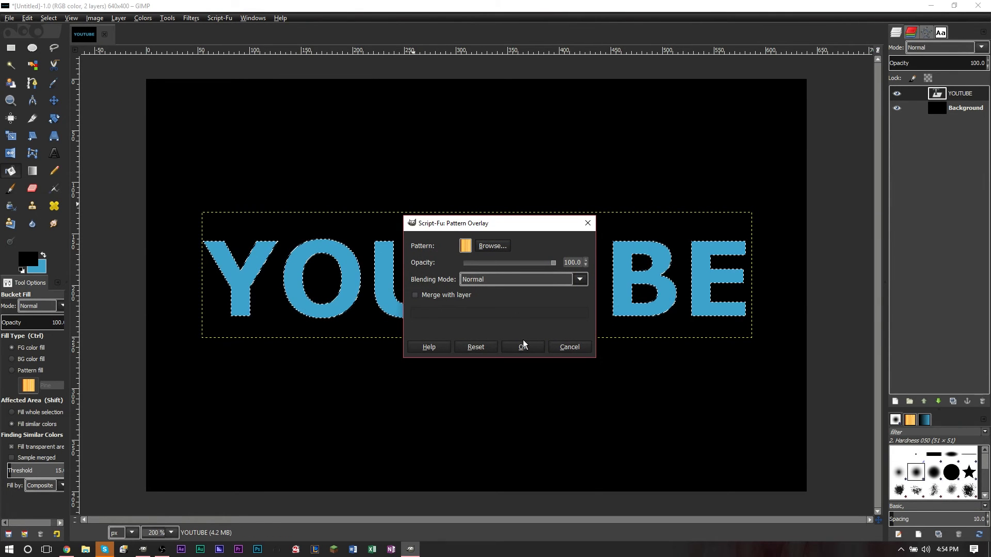
{"action": "left_click", "coordinate": [522, 346]}
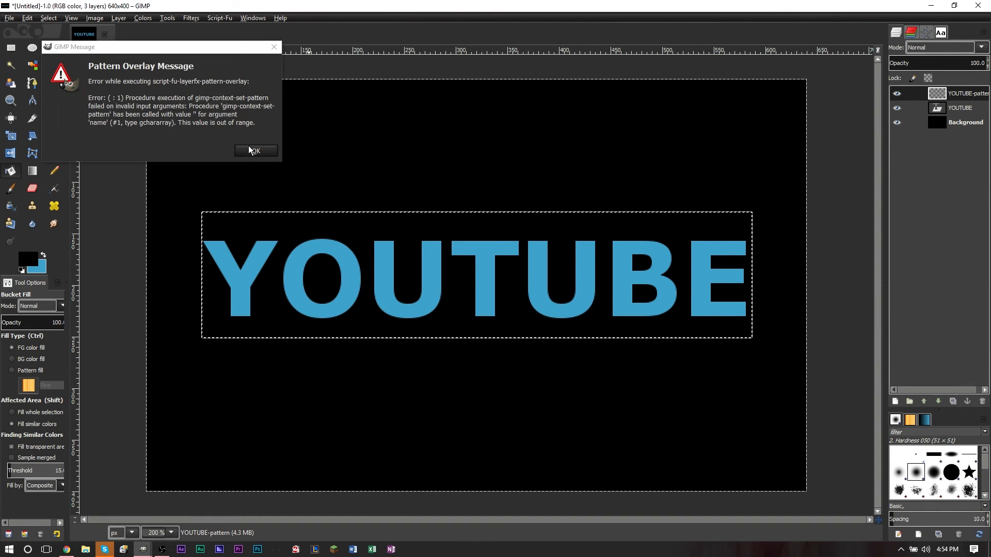
{"action": "left_click", "coordinate": [254, 151]}
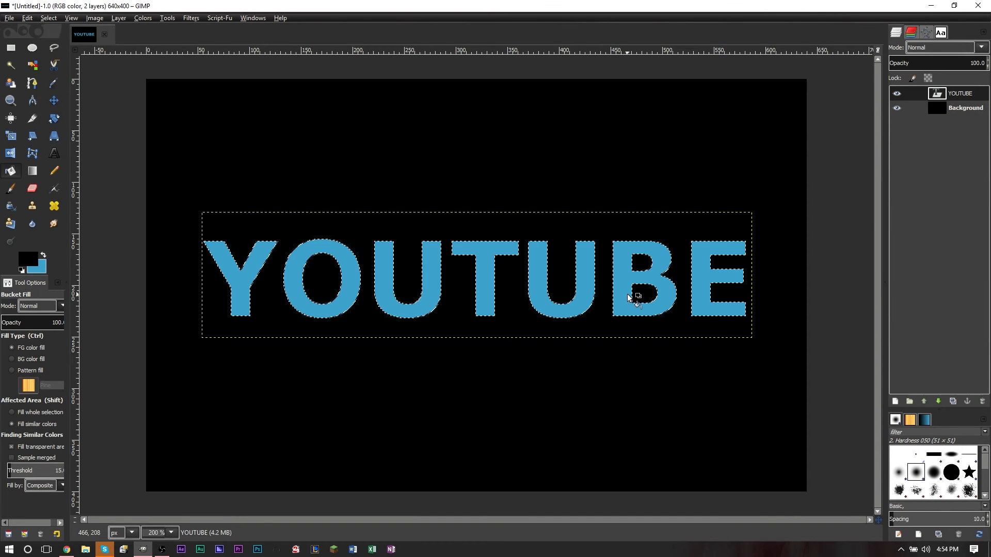
{"action": "mouse_move", "coordinate": [10, 170]}
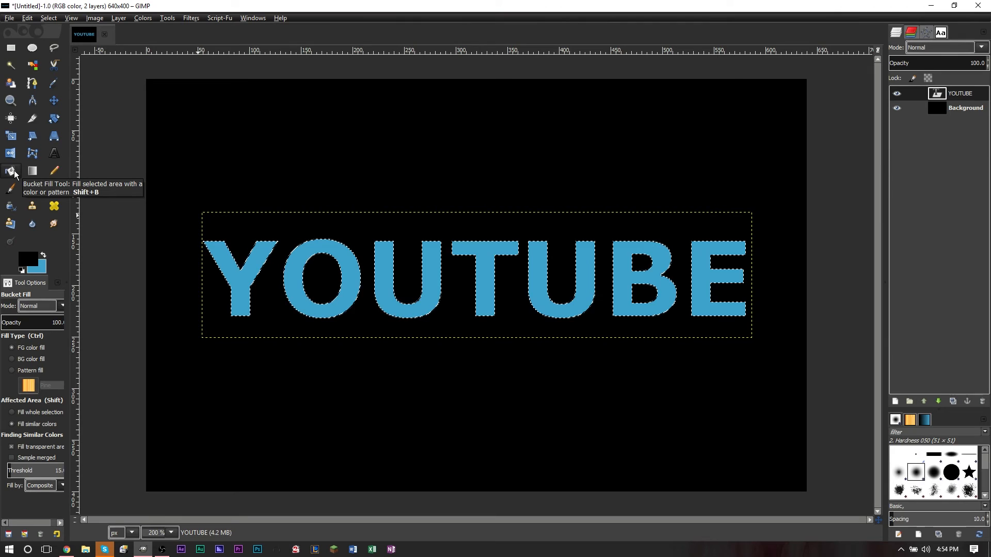
{"action": "mouse_move", "coordinate": [61, 416]}
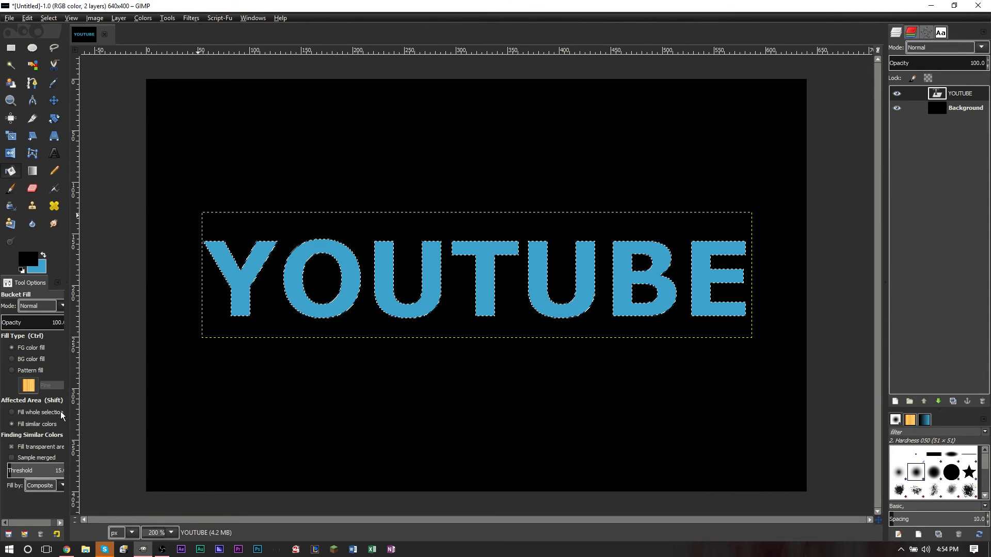
- Set Bucket Fill to Pattern fill (Pine) affecting the whole selection
{"action": "left_click", "coordinate": [11, 370]}
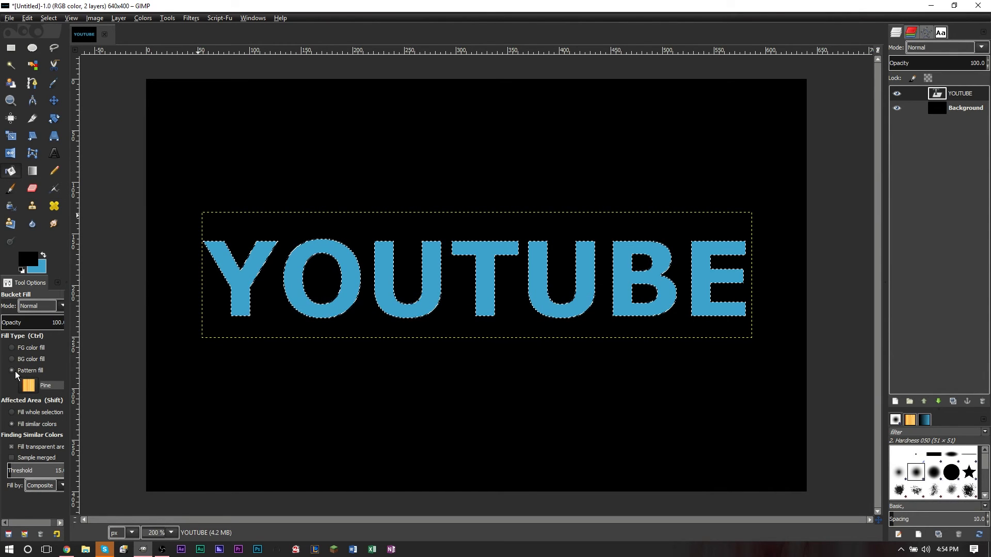
{"action": "left_click", "coordinate": [29, 385]}
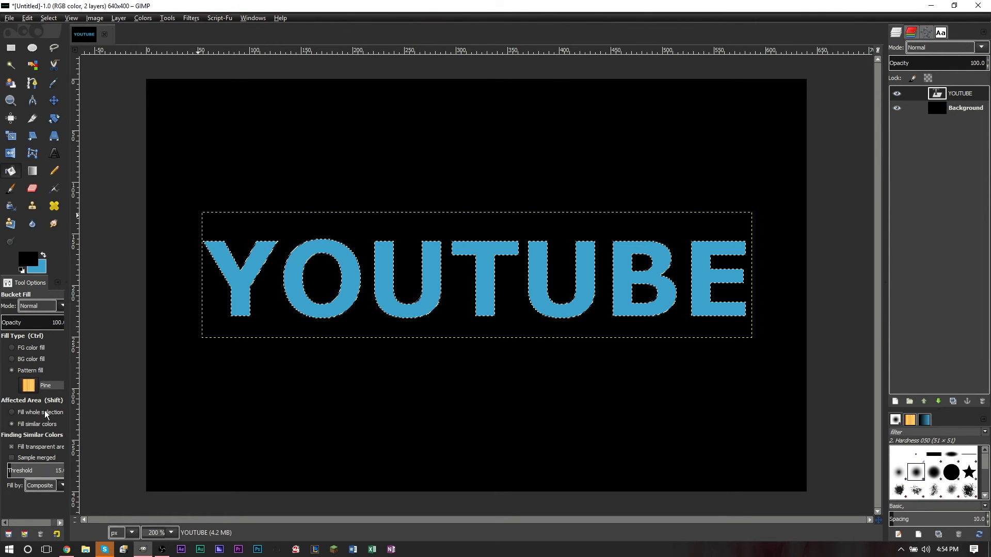
{"action": "left_click", "coordinate": [417, 310]}
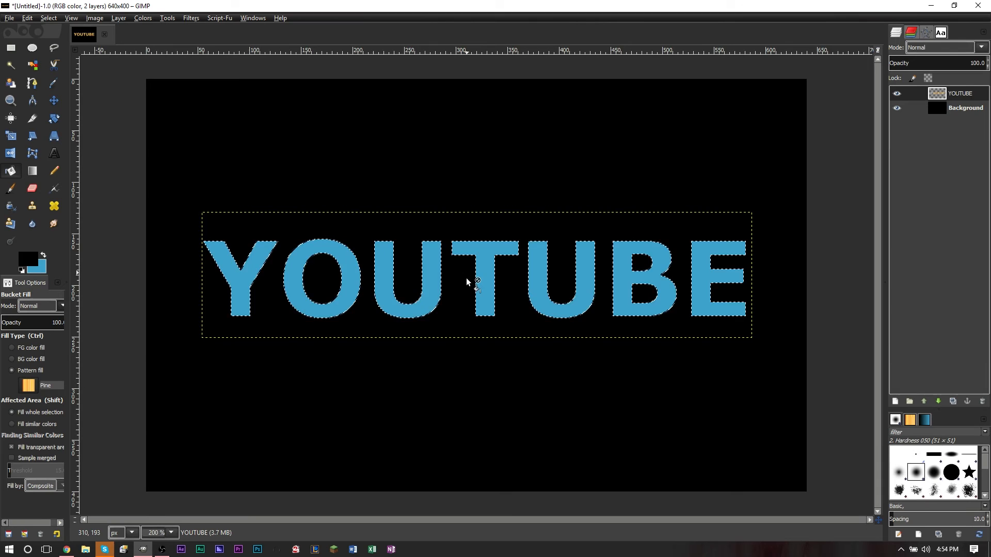
{"action": "mouse_move", "coordinate": [601, 218]}
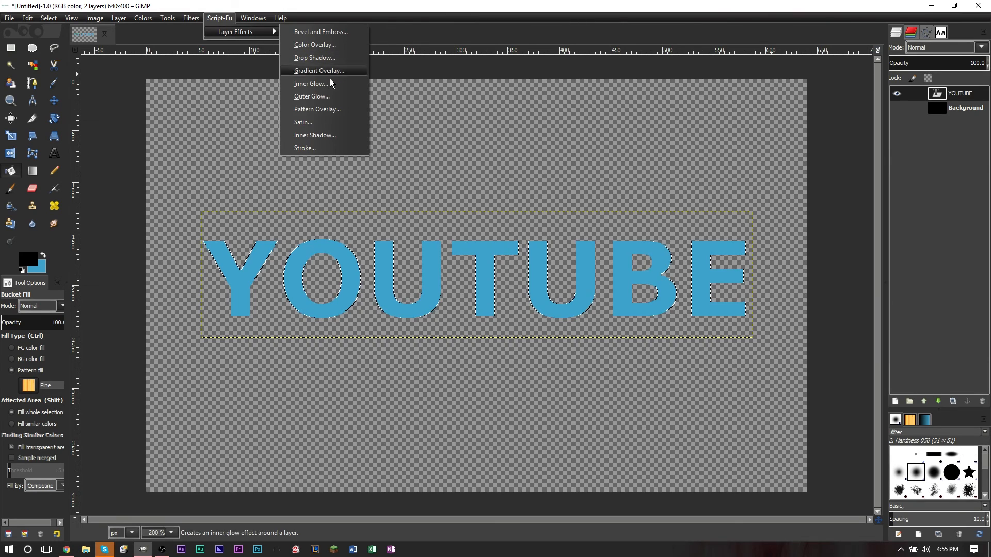
{"action": "mouse_move", "coordinate": [328, 98]}
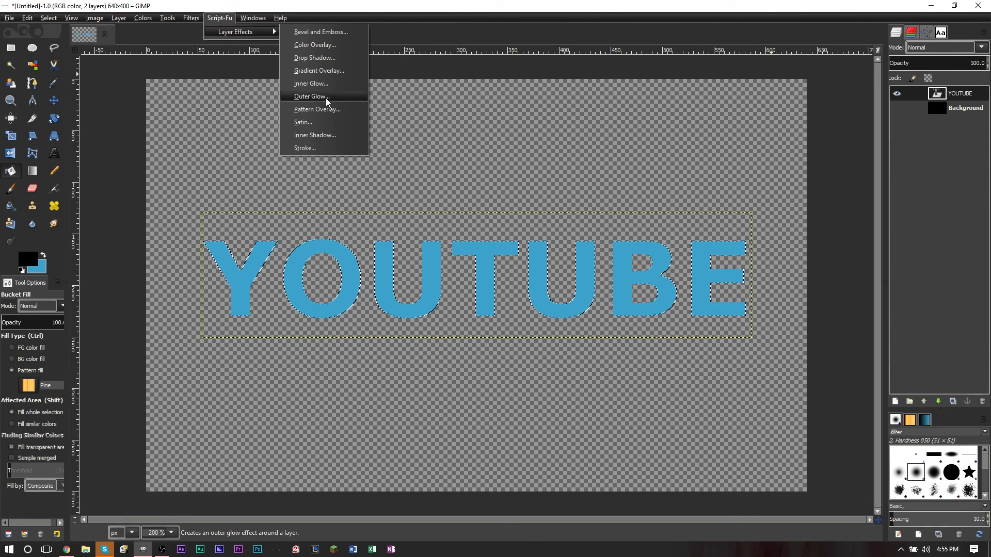
- Apply a Drop Shadow with defaults: 75 opacity, angle 120, distance 5
{"action": "left_click", "coordinate": [313, 57]}
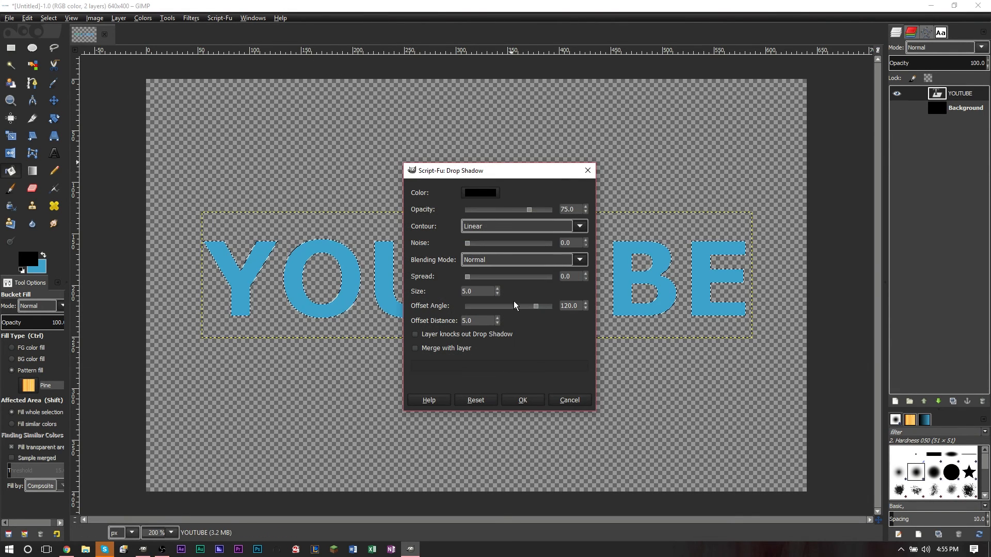
{"action": "left_click", "coordinate": [522, 401]}
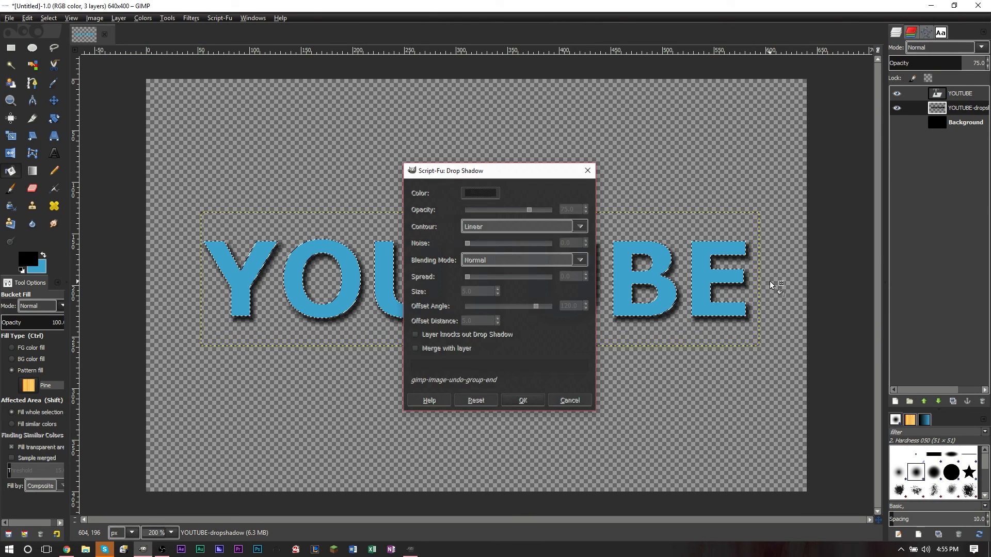
{"action": "left_click", "coordinate": [522, 400]}
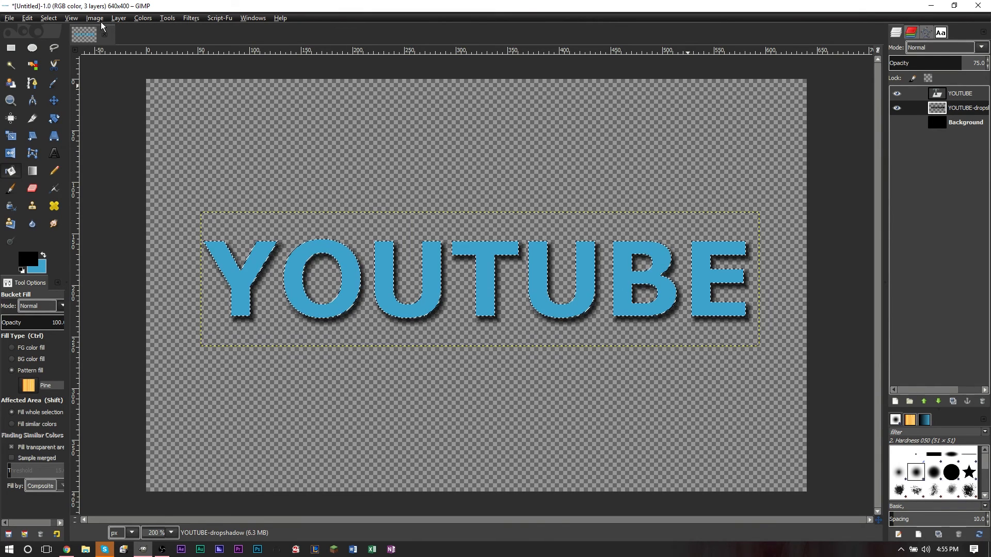
{"action": "mouse_move", "coordinate": [370, 138]}
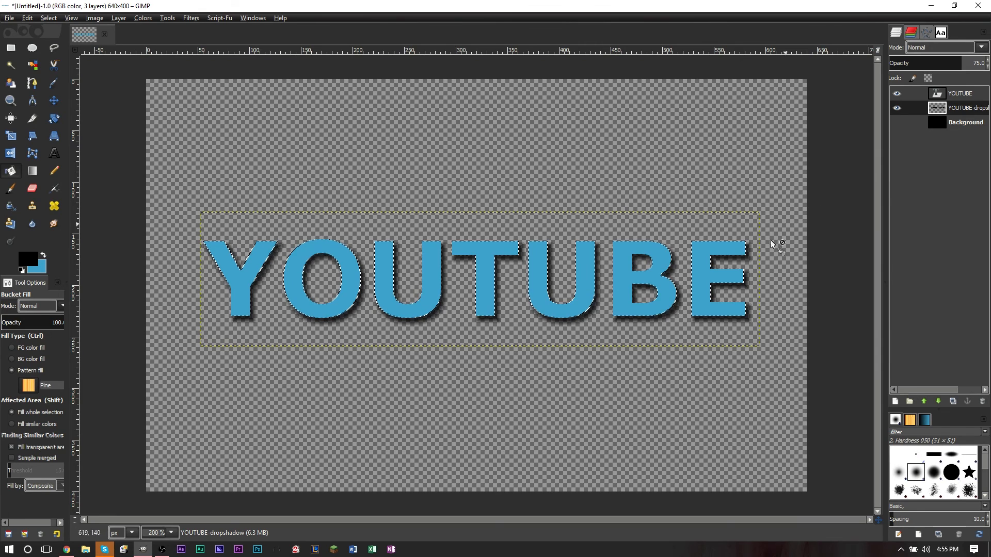
{"action": "mouse_move", "coordinate": [904, 130]}
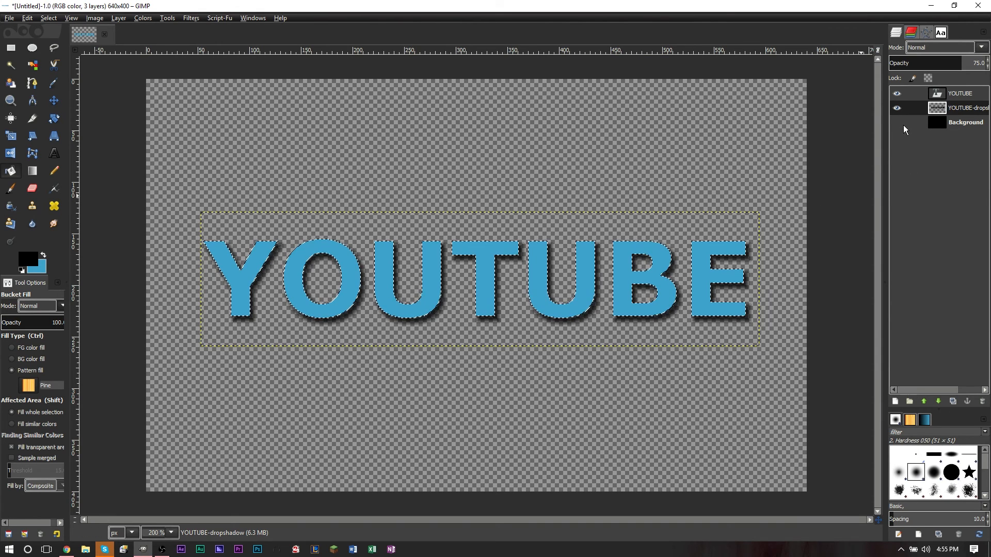